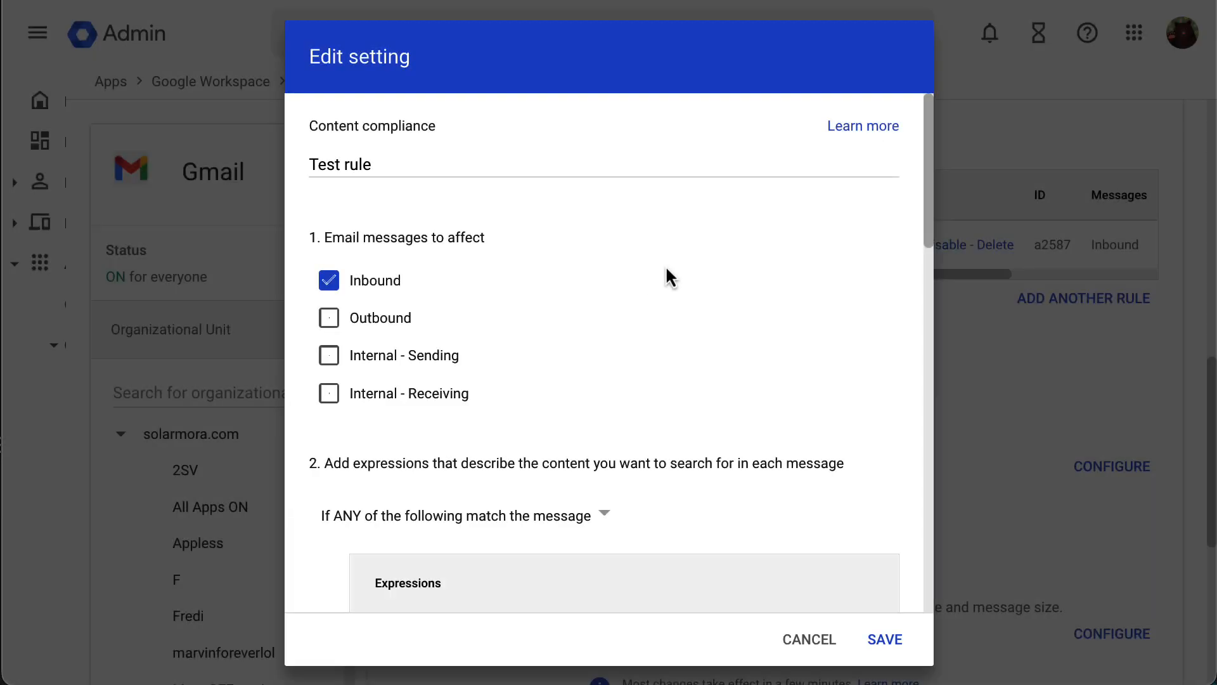
# - Scroll the Edit setting dialog down to section 3 with the Modify message action and Headers options
pyautogui.scroll(-3)
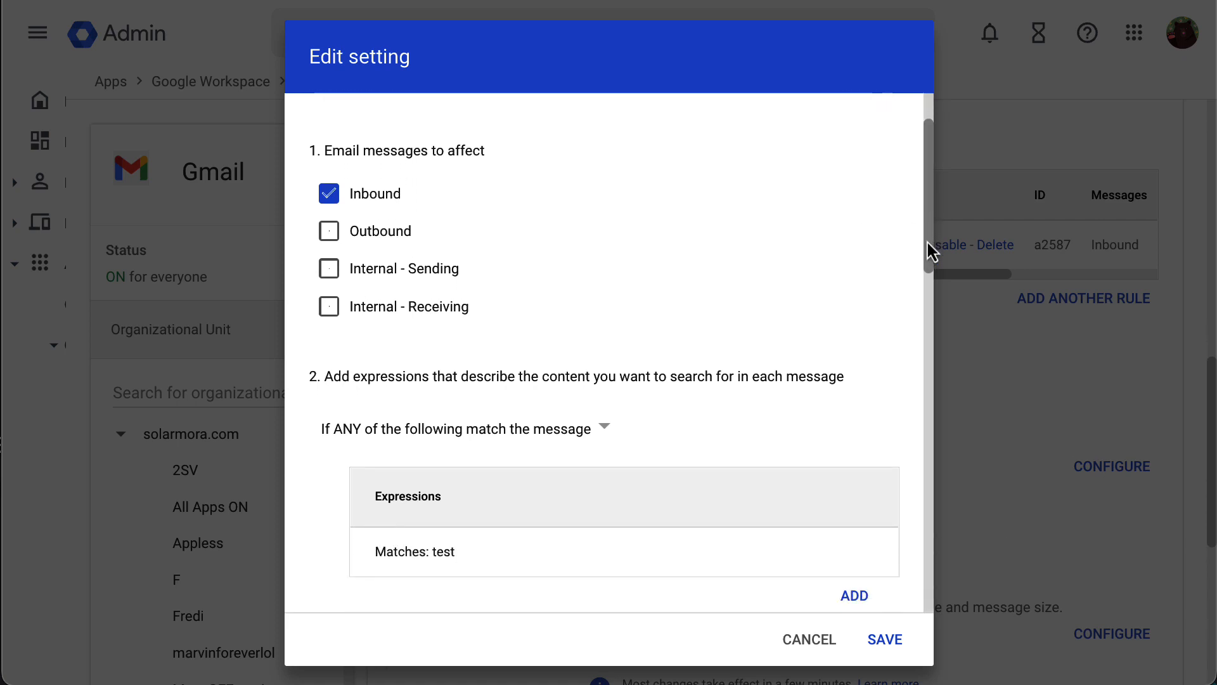
pyautogui.scroll(-3)
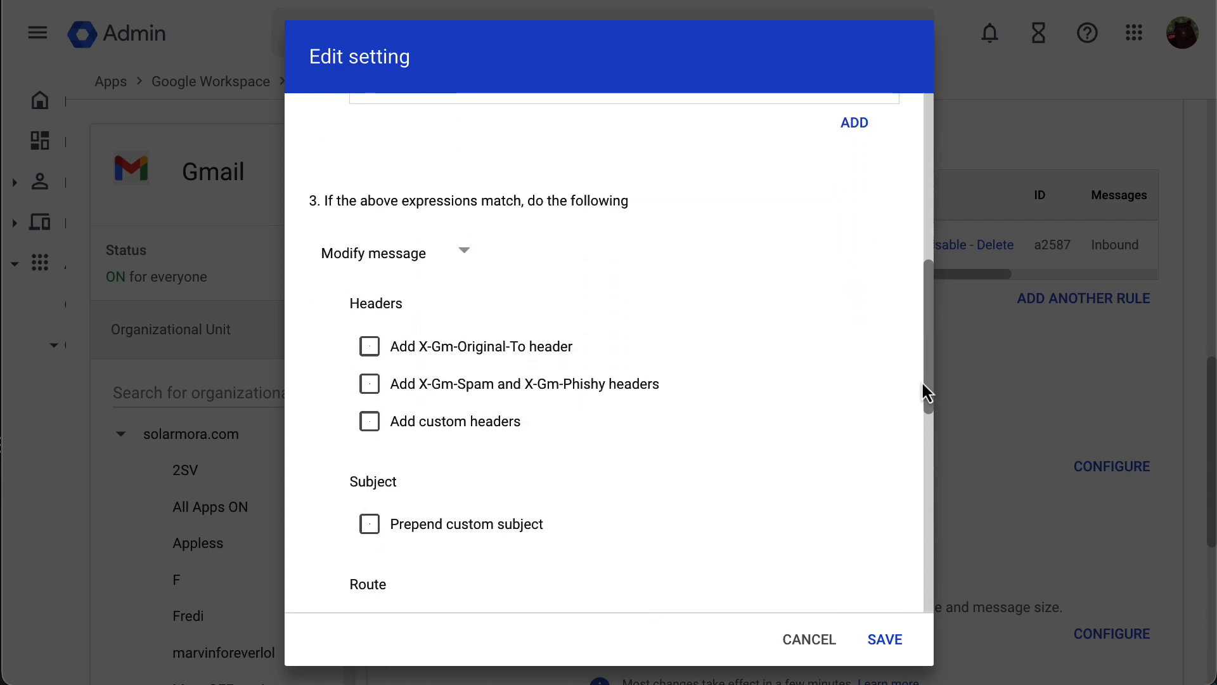
pyautogui.scroll(-3)
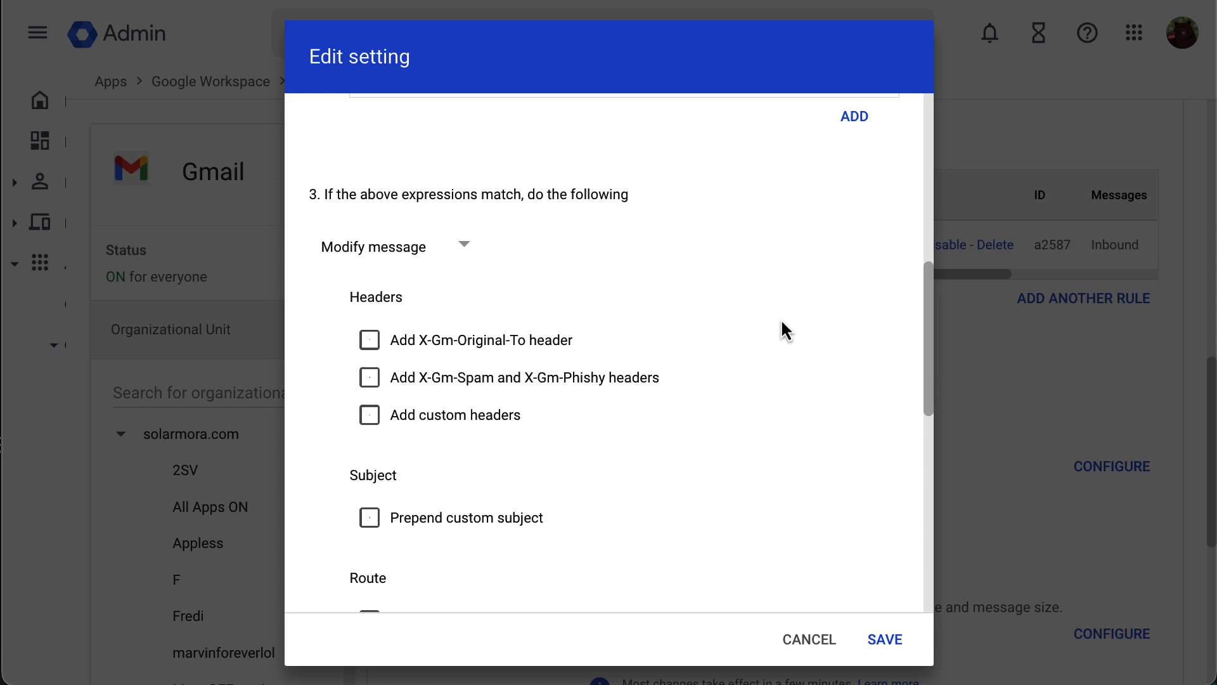
pyautogui.moveTo(464, 243)
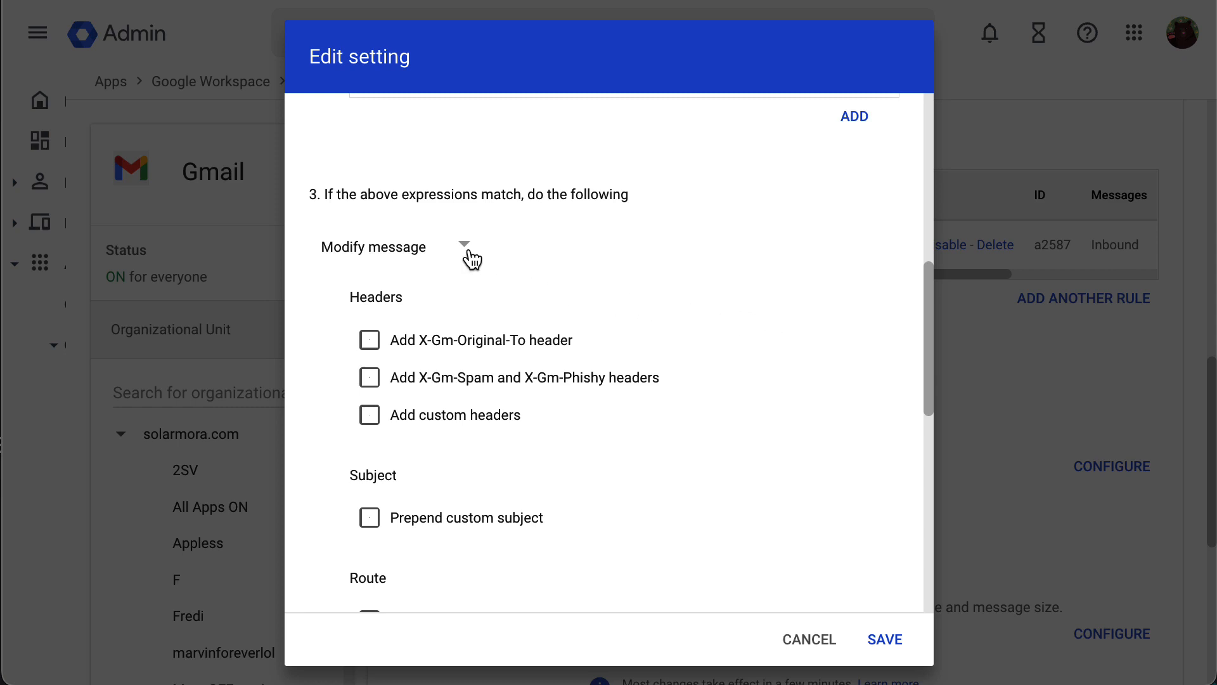
pyautogui.moveTo(482, 289)
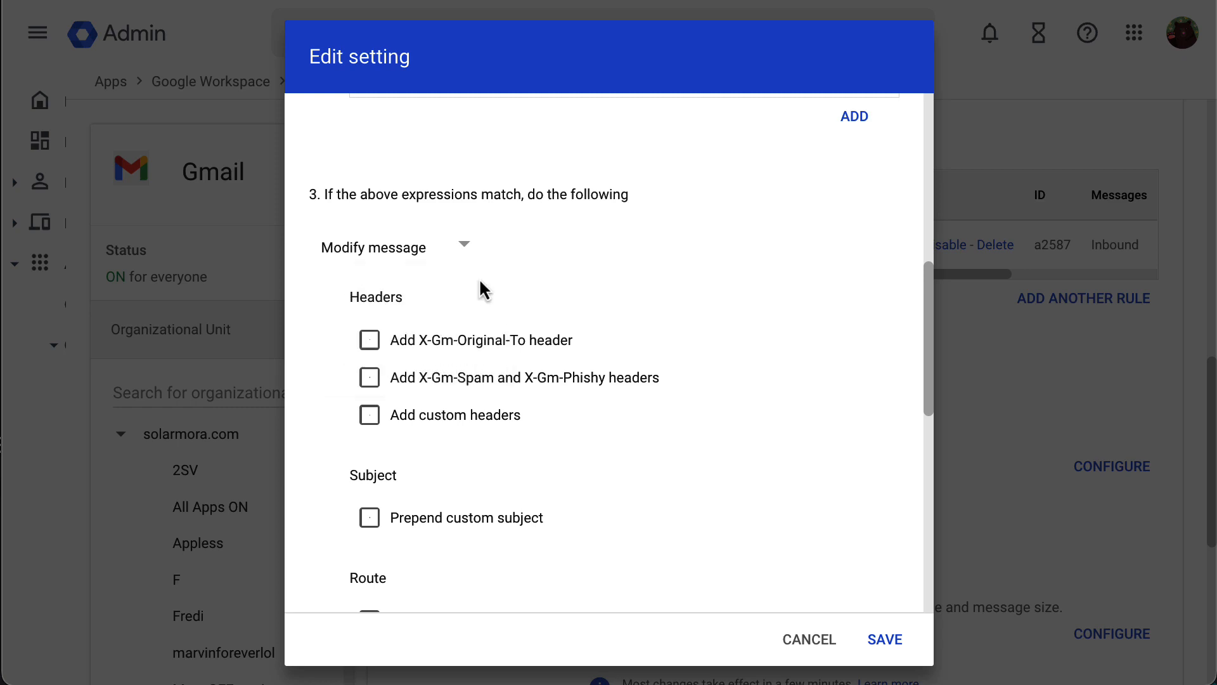
pyautogui.moveTo(592, 353)
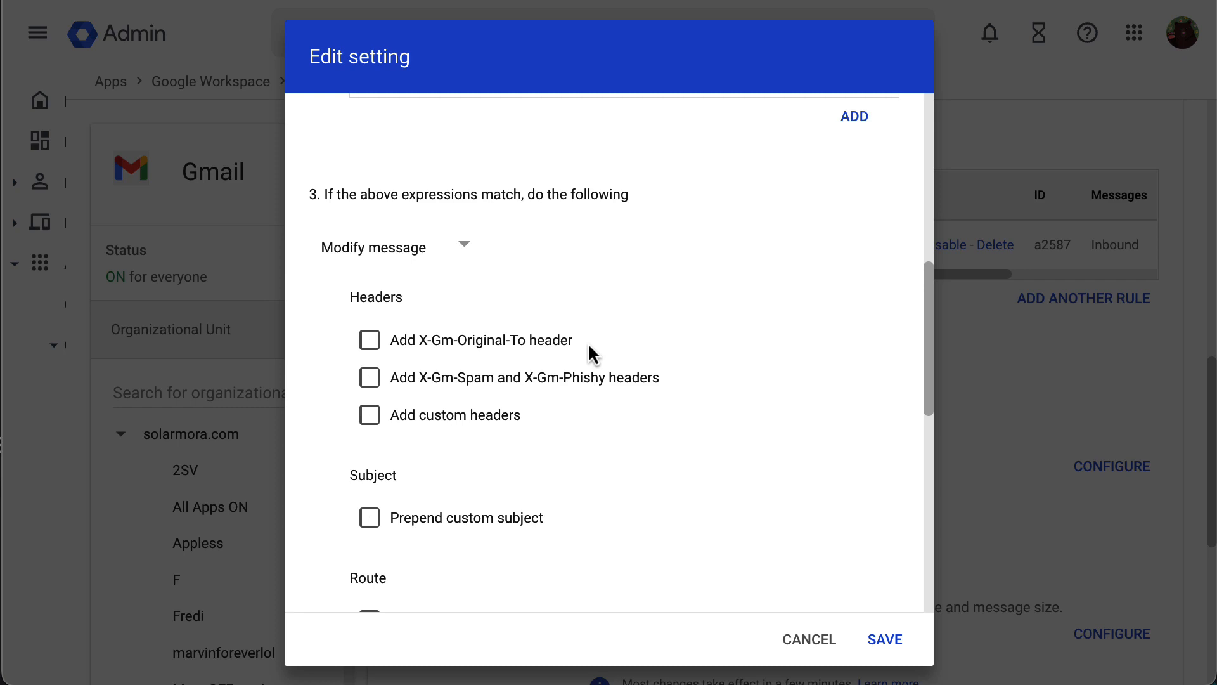
pyautogui.moveTo(376, 354)
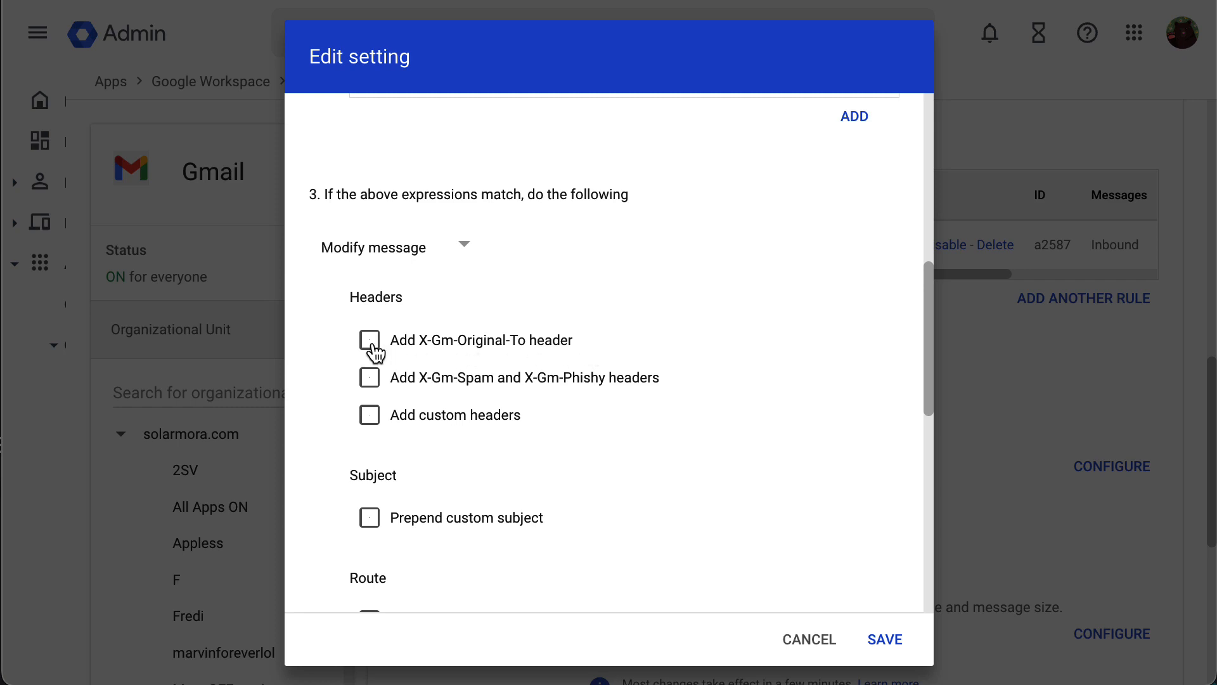
pyautogui.click(369, 340)
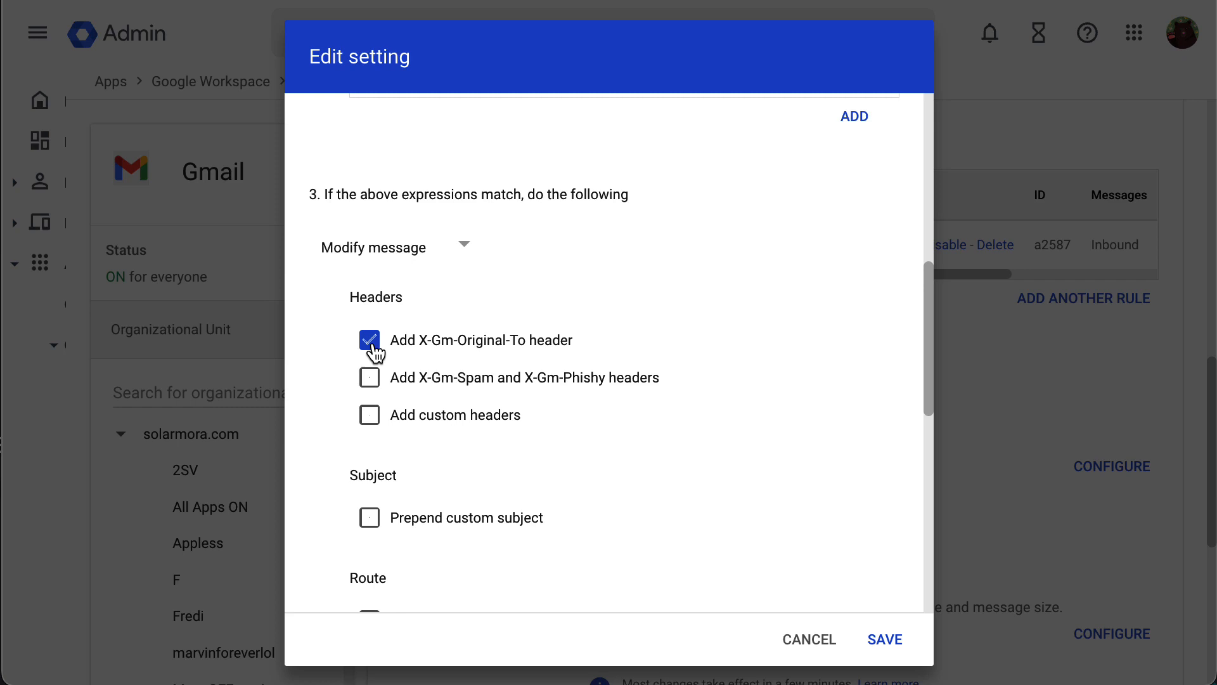
pyautogui.click(369, 340)
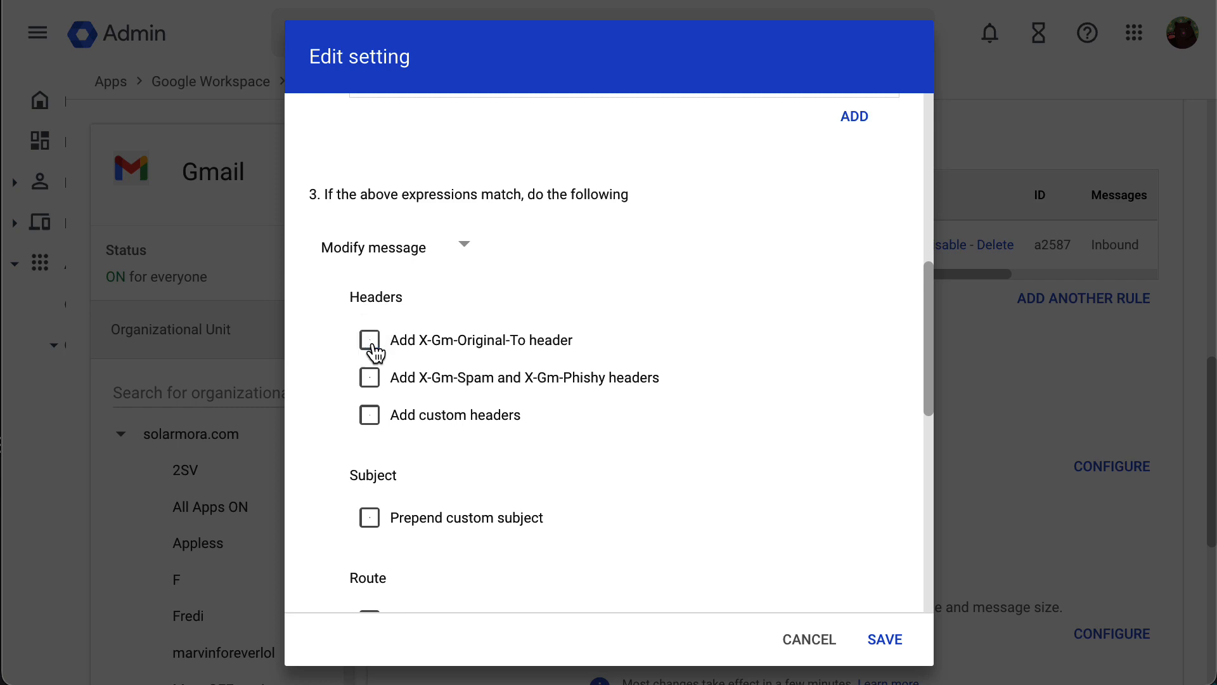
pyautogui.click(369, 378)
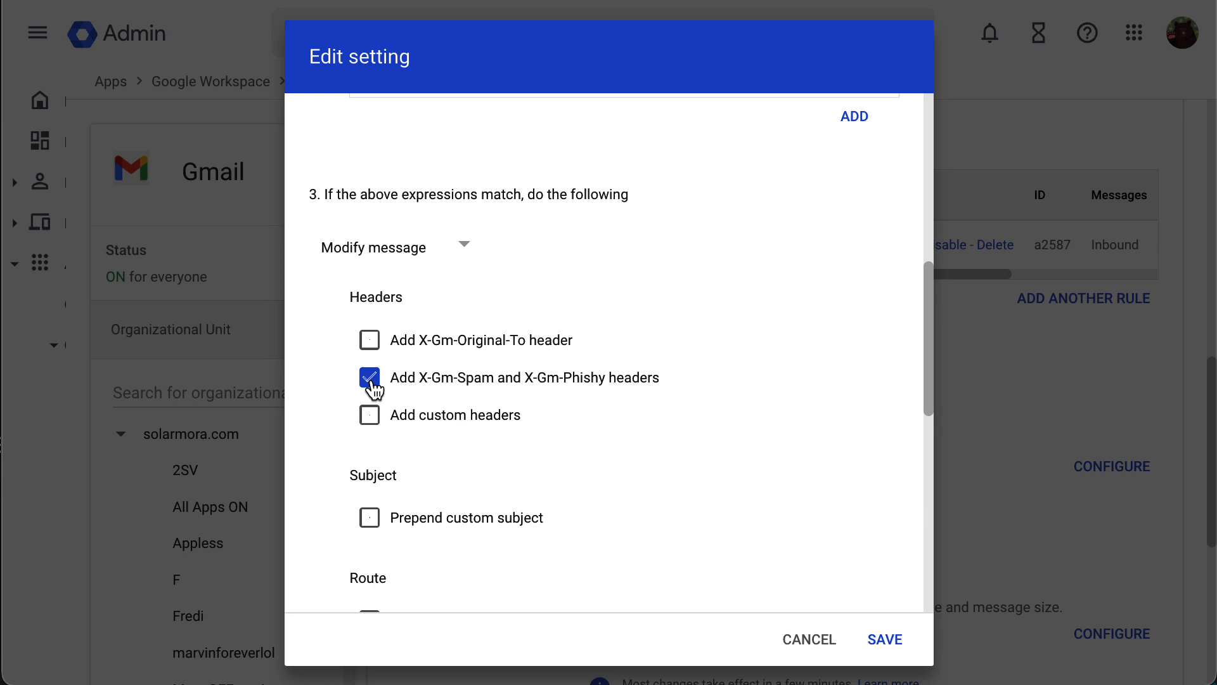
pyautogui.click(369, 378)
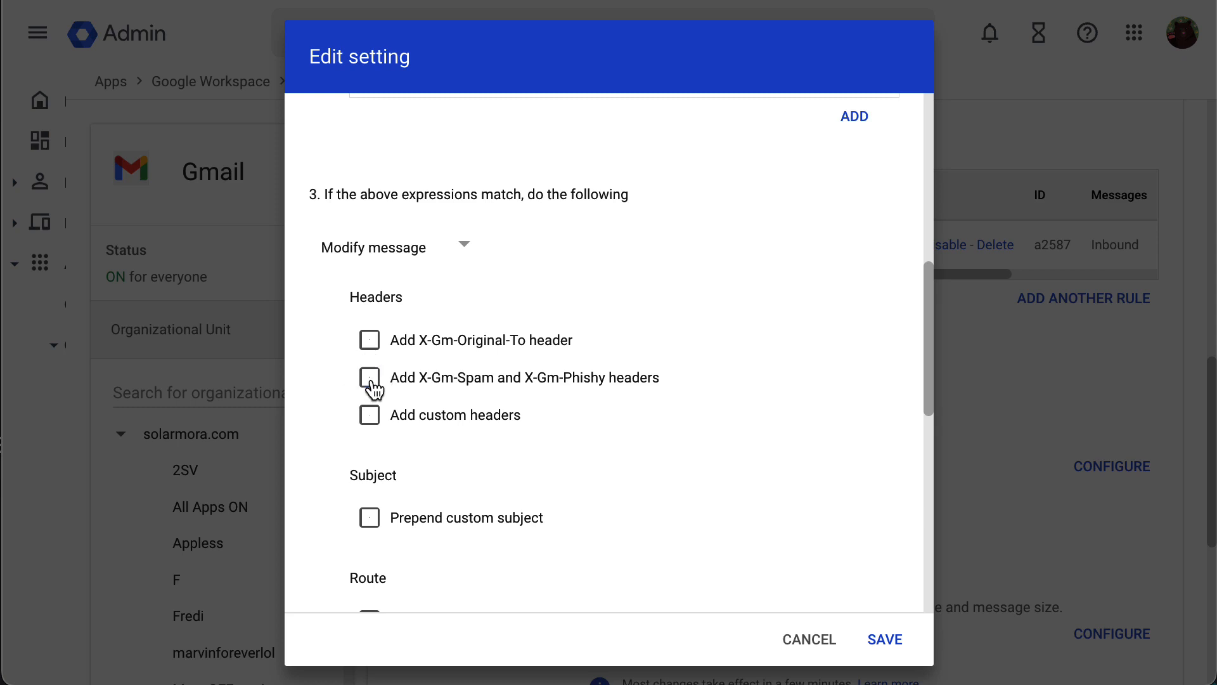
# - Enable 'Add custom headers', then cancel the Add header form without adding one
pyautogui.click(369, 414)
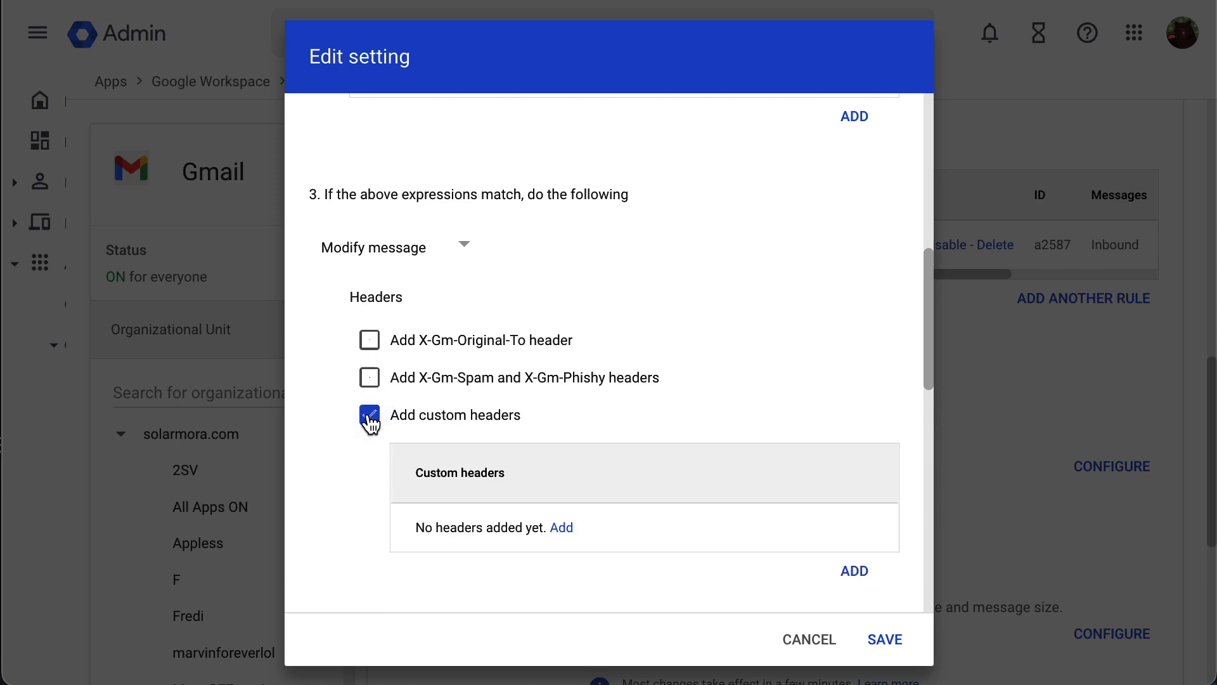
pyautogui.click(562, 527)
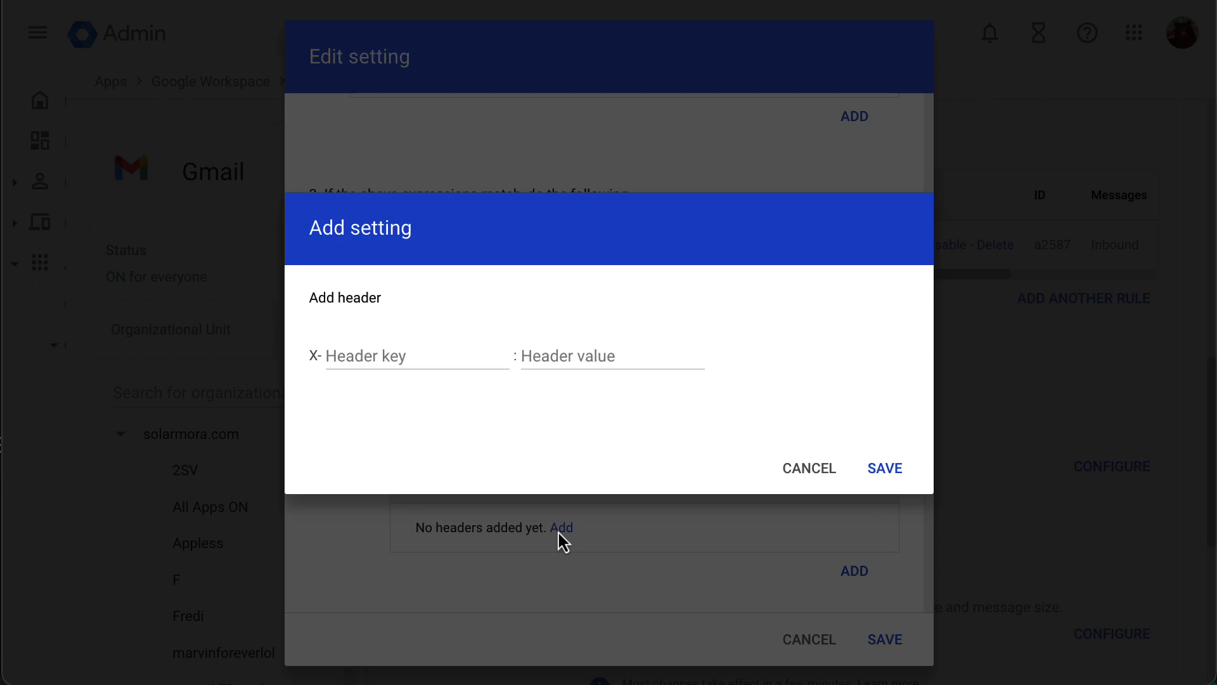
pyautogui.moveTo(511, 445)
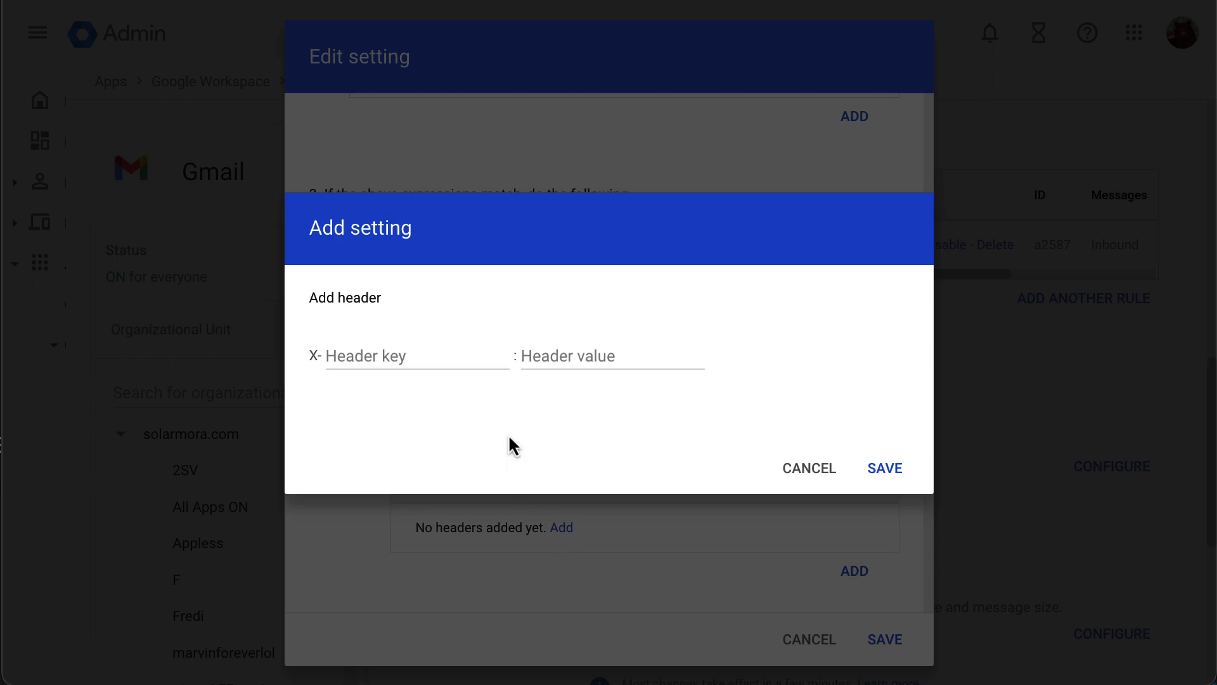
pyautogui.moveTo(809, 468)
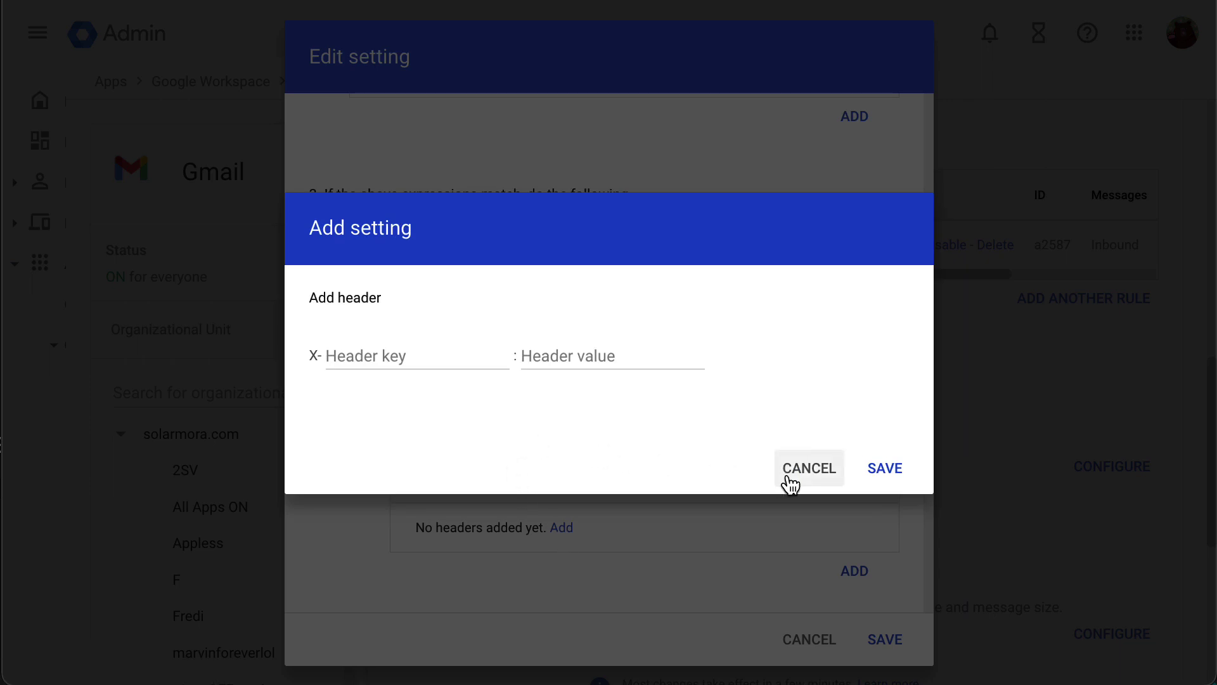
pyautogui.click(808, 468)
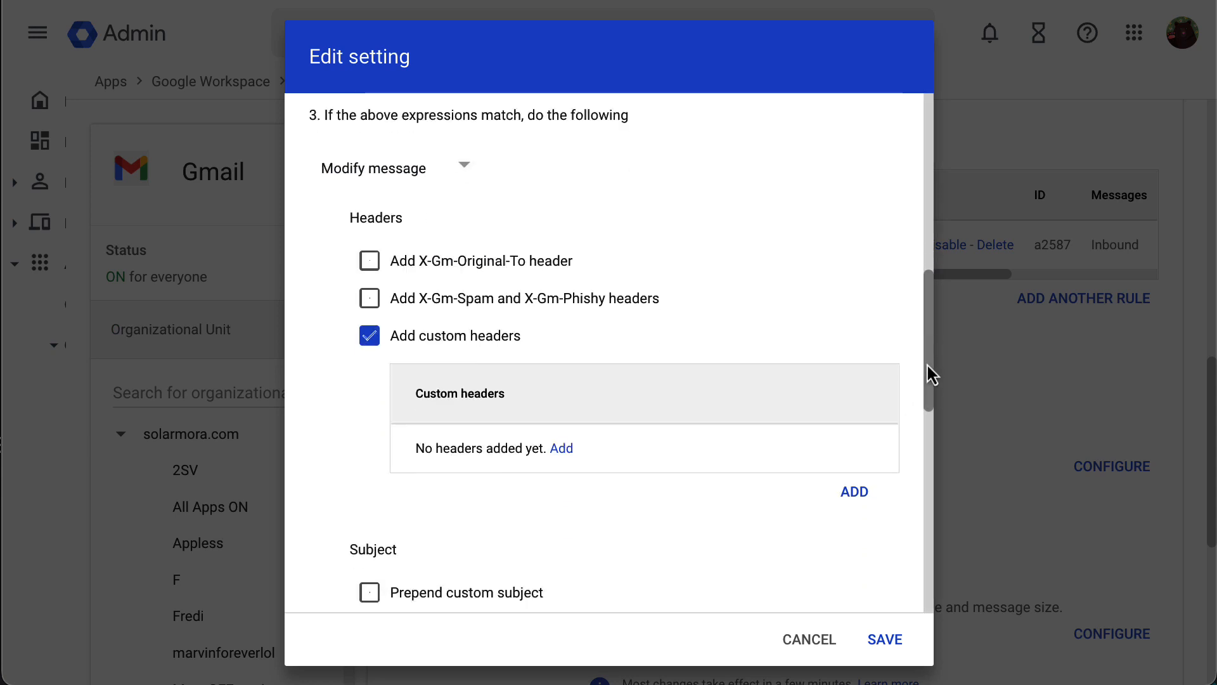
# - Uncheck 'Add custom headers' and toggle 'Prepend custom subject' on then off again
pyautogui.scroll(-3)
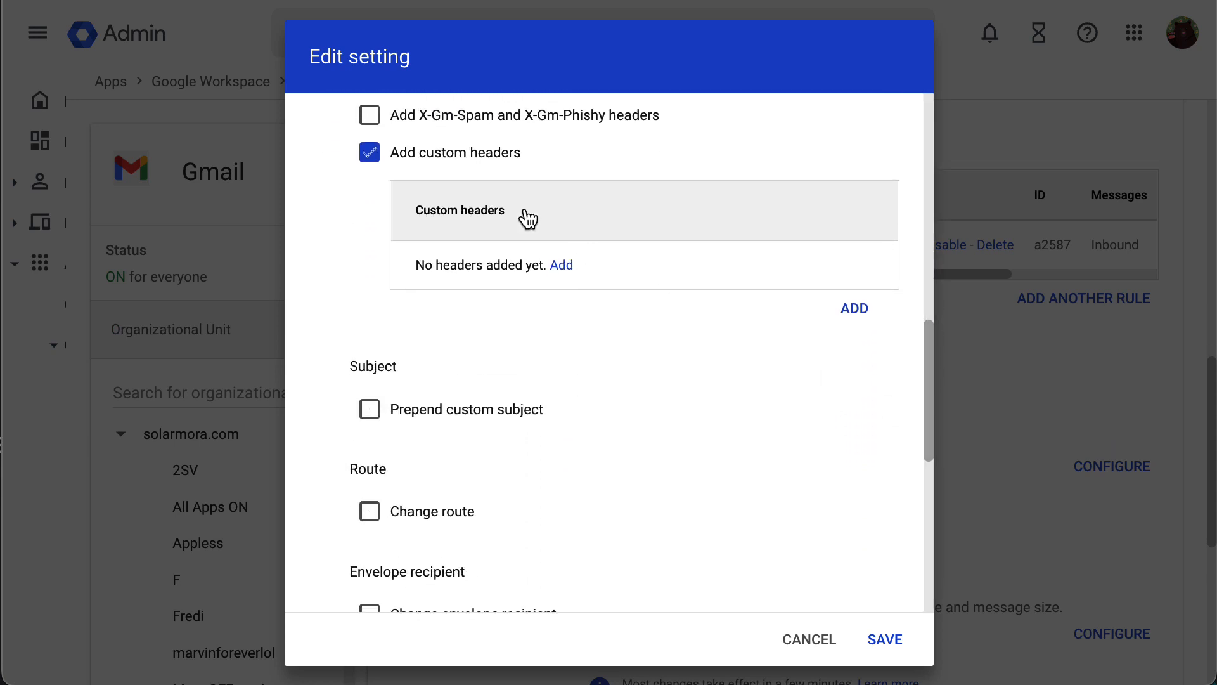
pyautogui.click(369, 152)
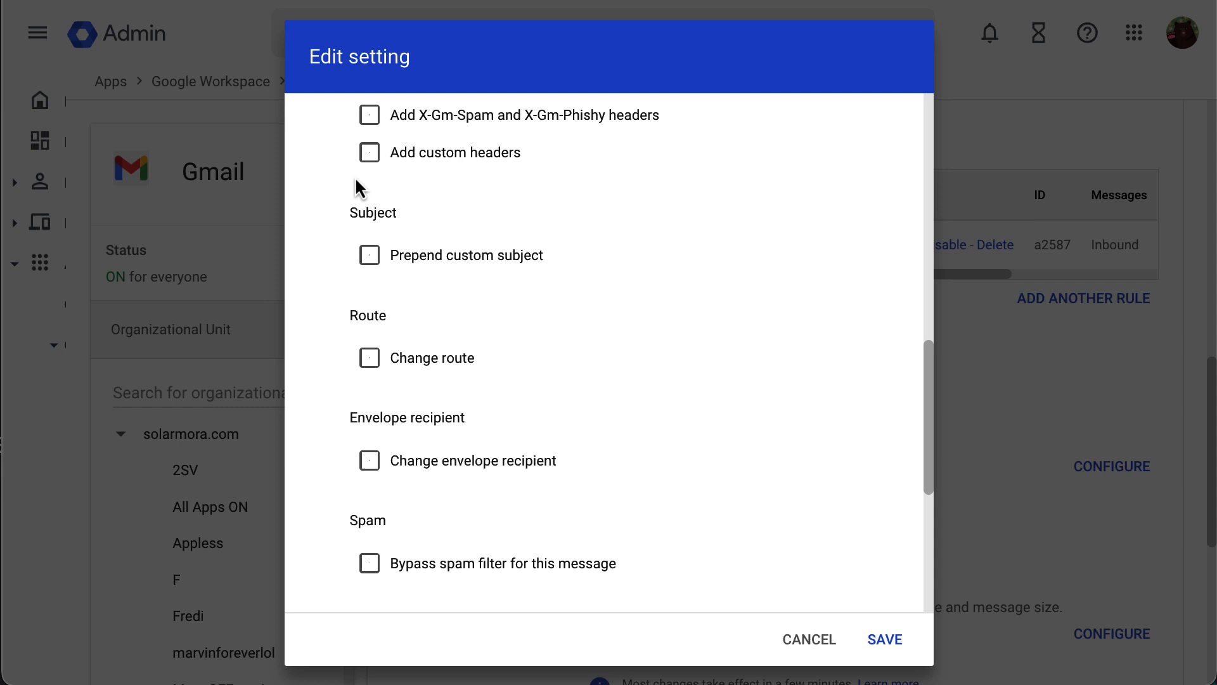
pyautogui.click(368, 255)
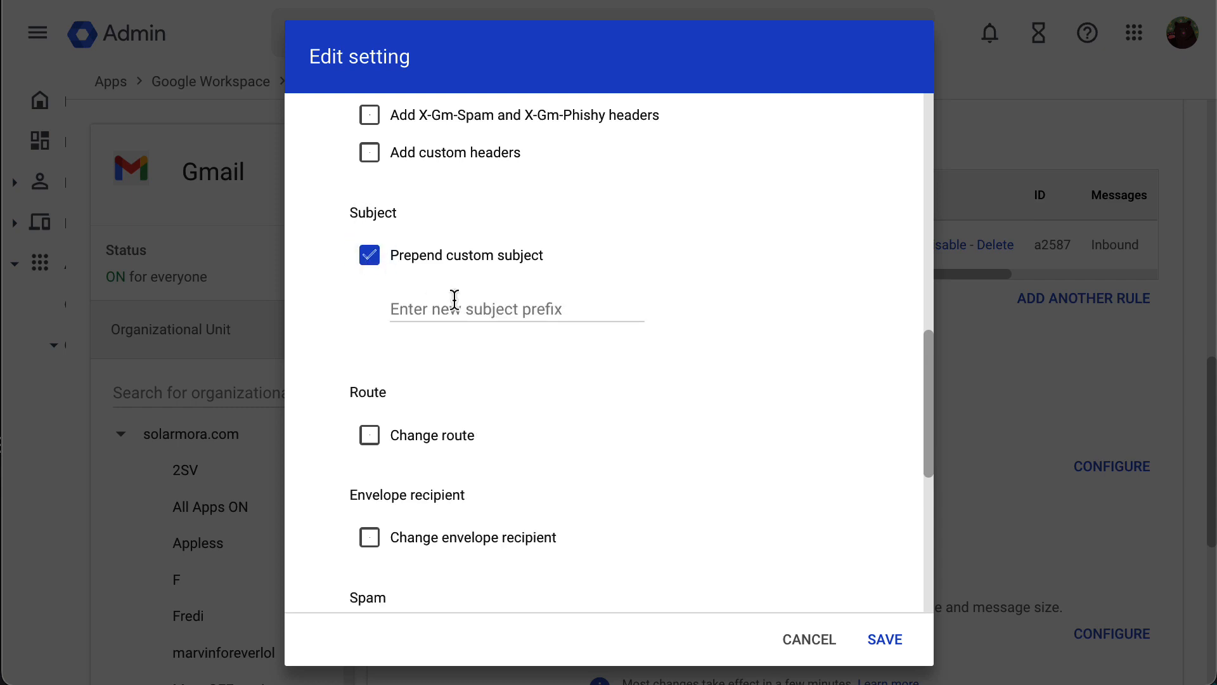
pyautogui.moveTo(579, 310)
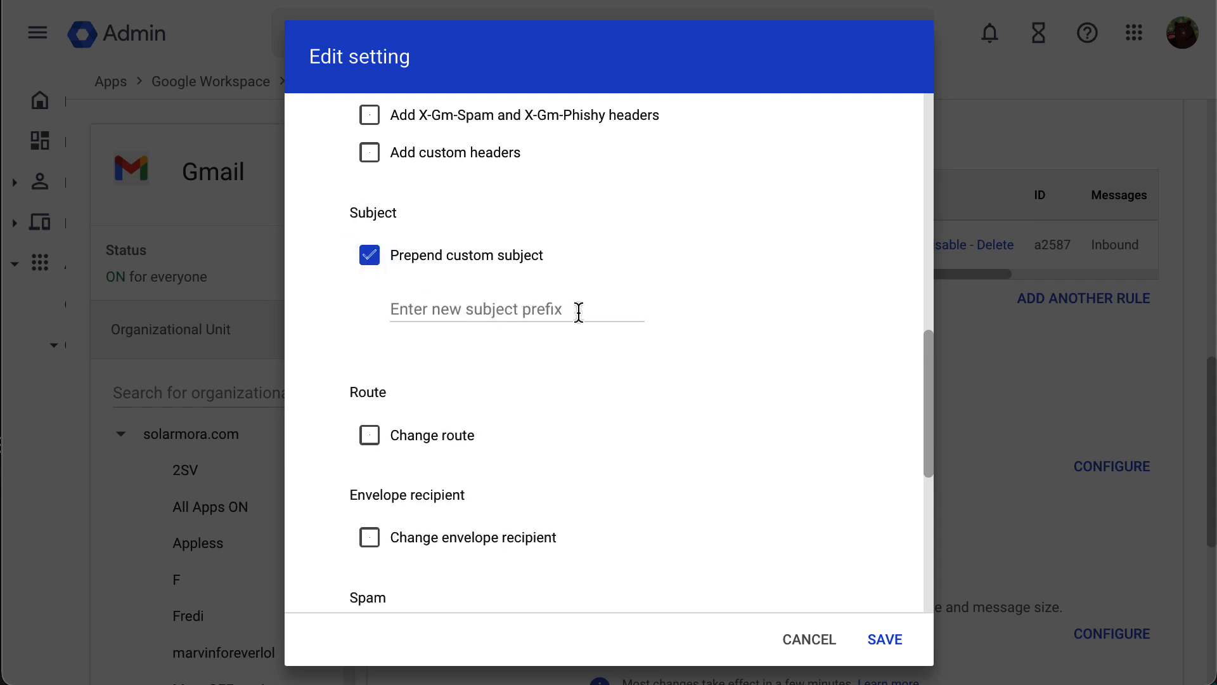
pyautogui.moveTo(373, 271)
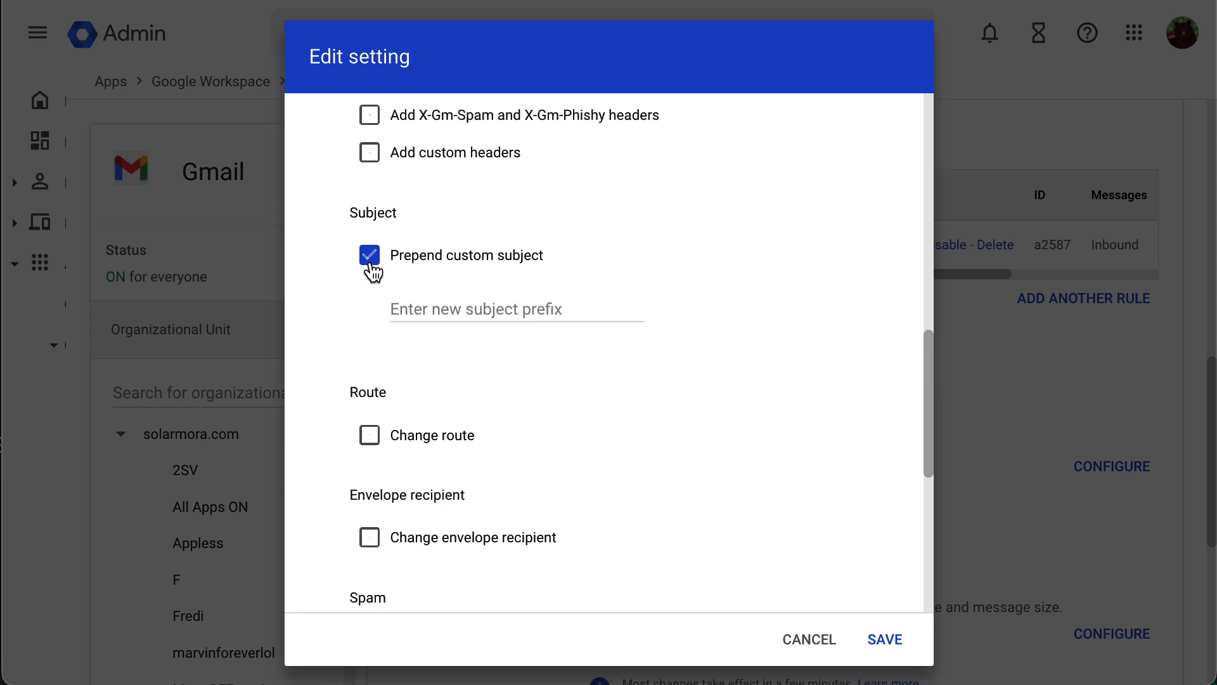
pyautogui.click(369, 357)
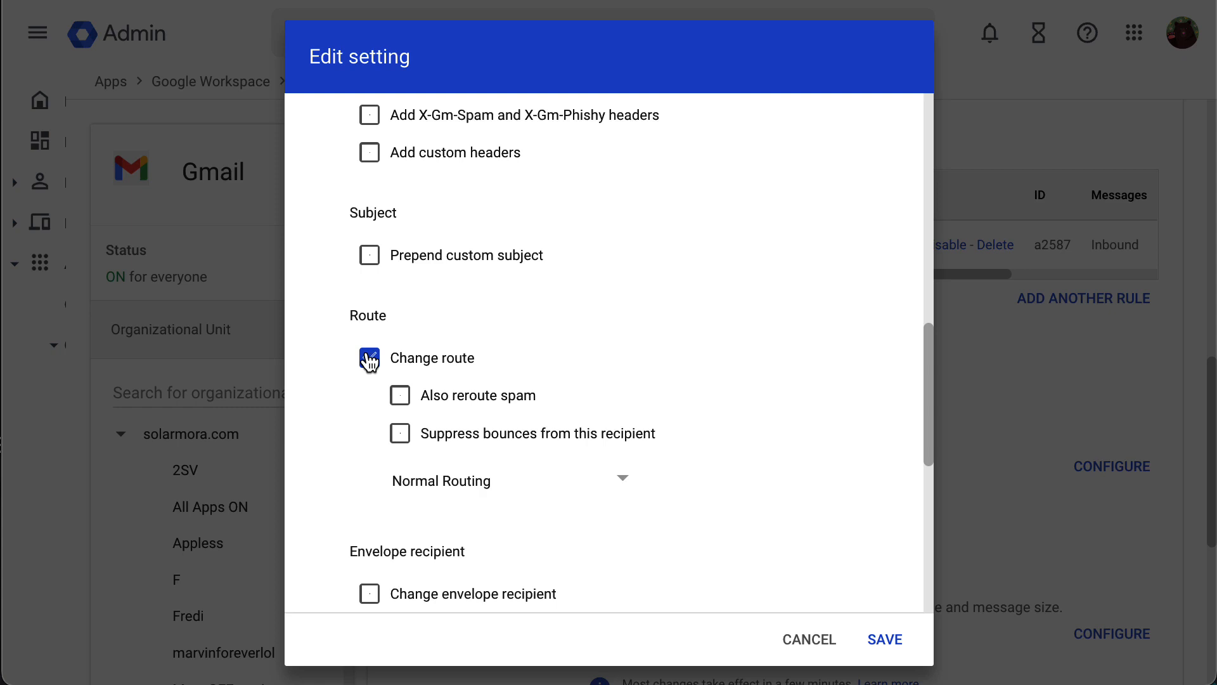
# - Enable 'Change route' with Normal Routing, leaving spam-rerouting and bounce-suppression unchecked
pyautogui.click(369, 358)
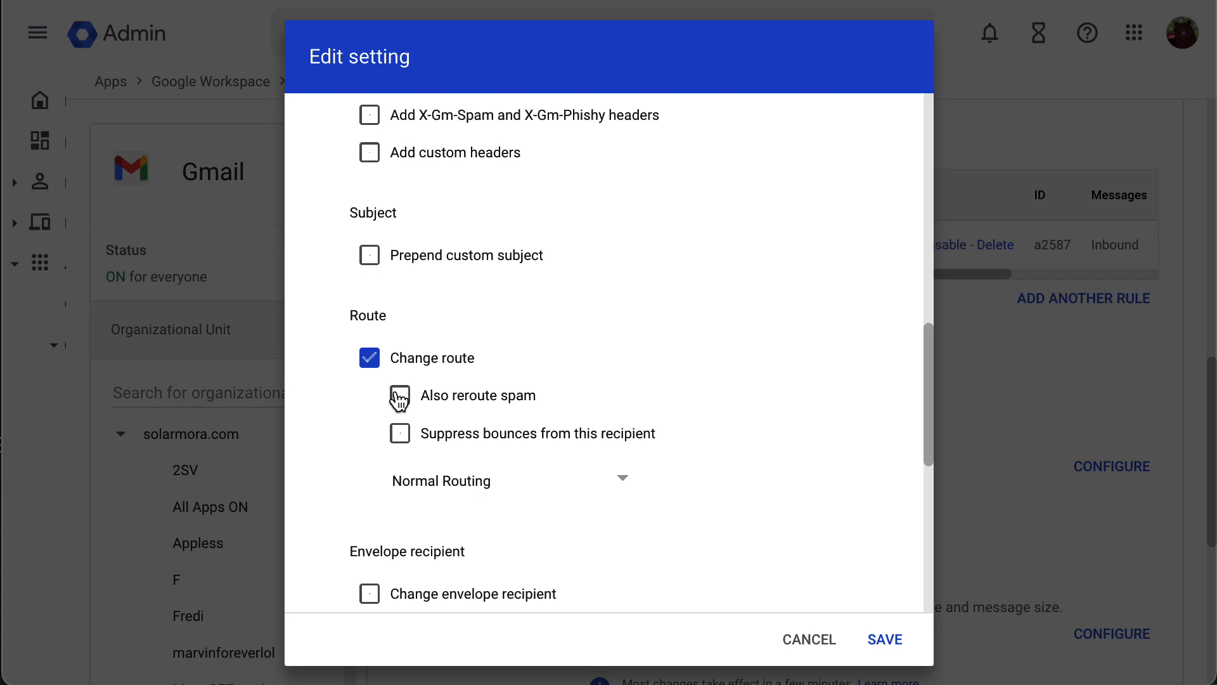
pyautogui.moveTo(398, 403)
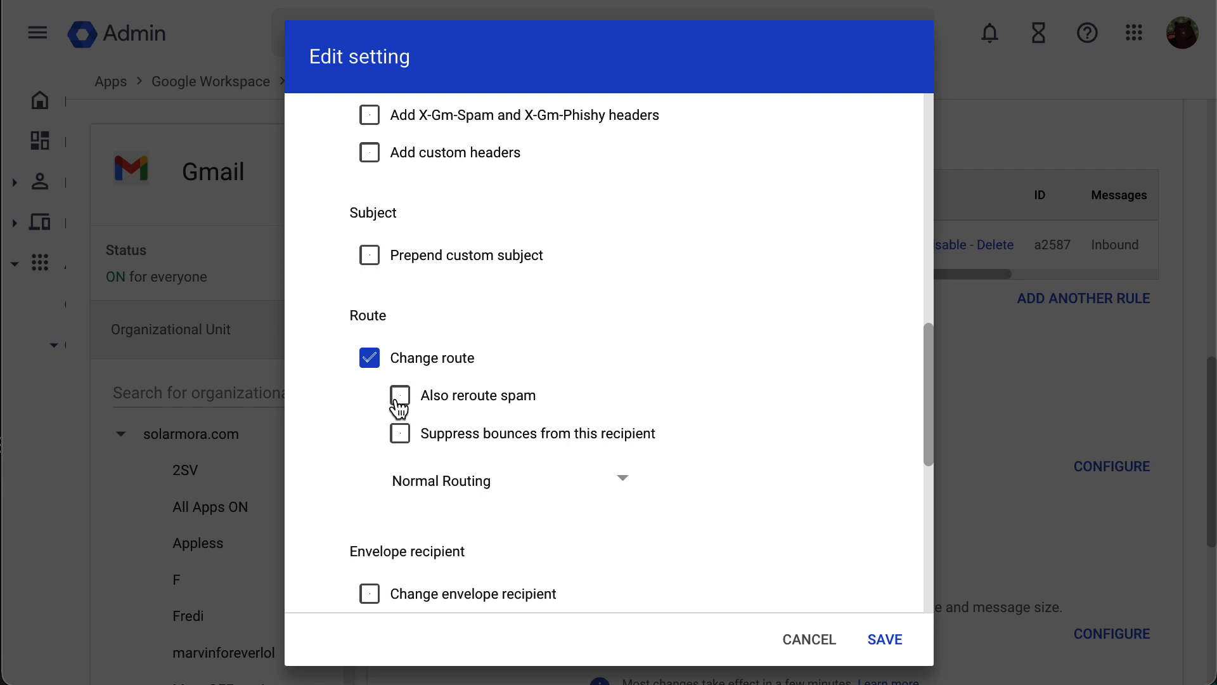
pyautogui.moveTo(400, 439)
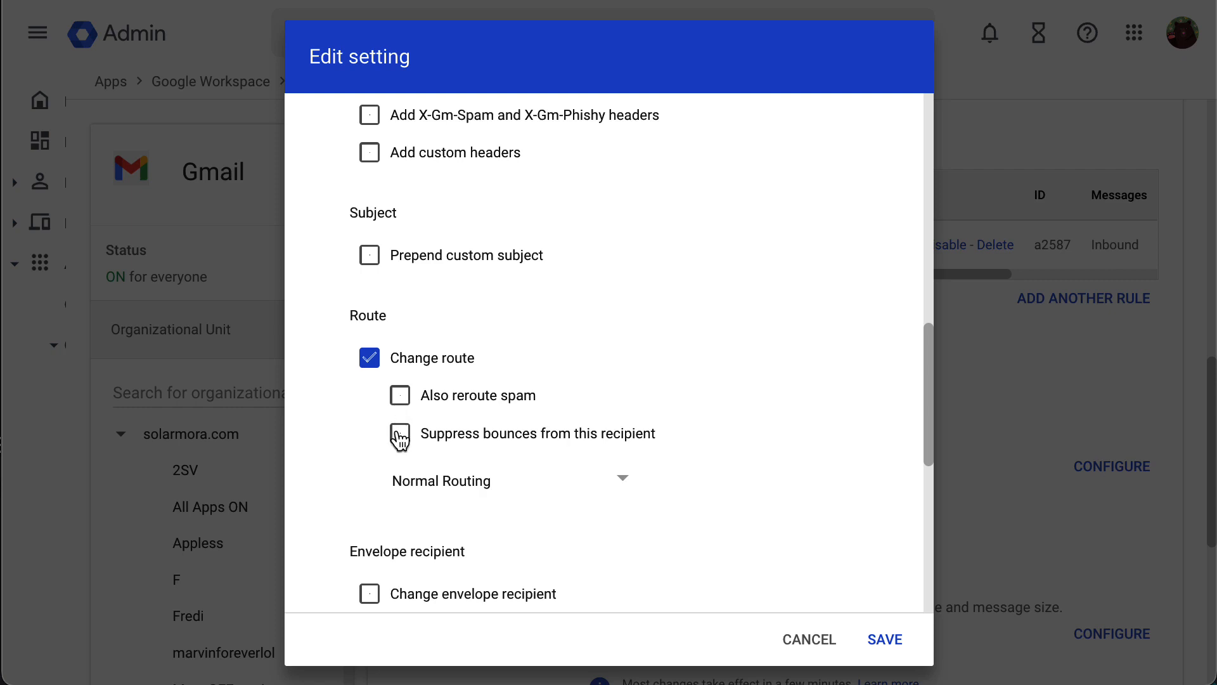
# - Try 'Change envelope recipient' with domain rewrite, turn it off, and enable 'Bypass spam filter'
pyautogui.scroll(-3)
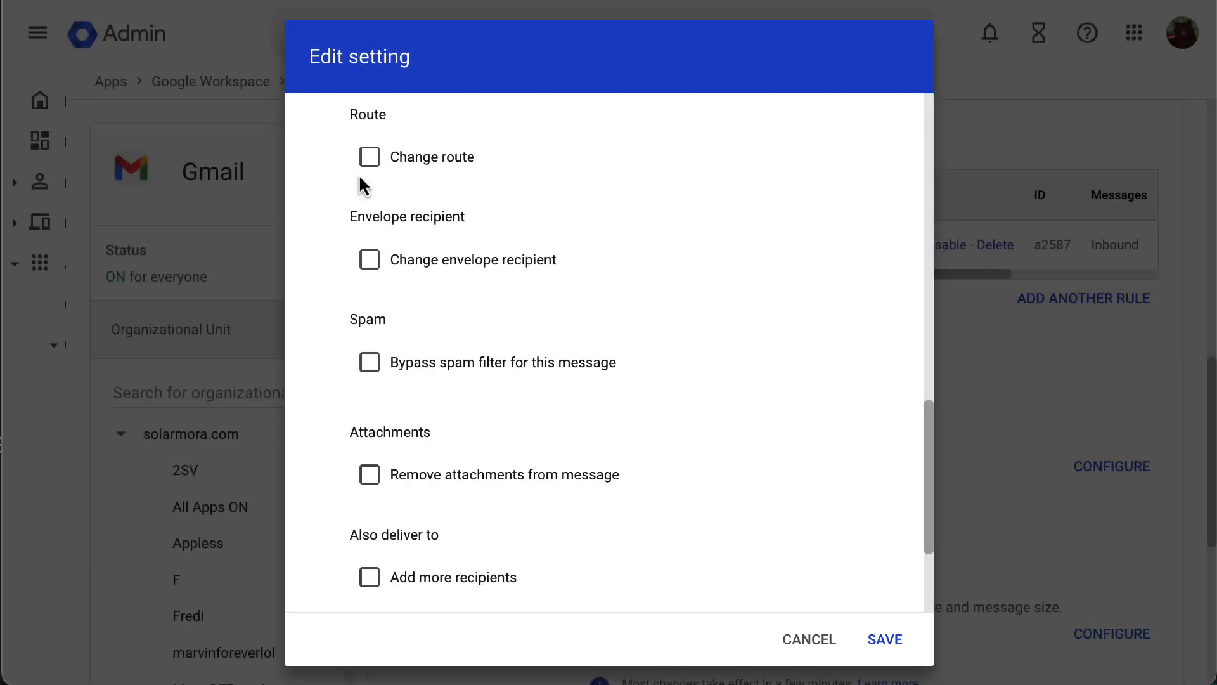
pyautogui.click(369, 259)
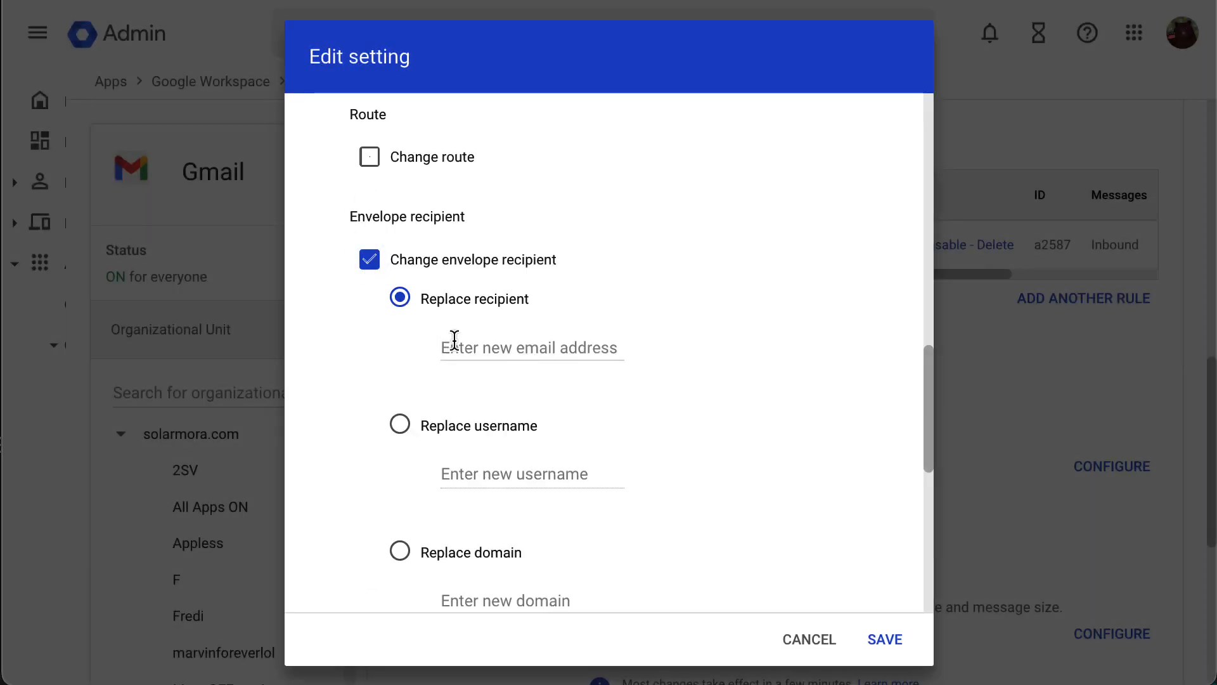
pyautogui.scroll(-3)
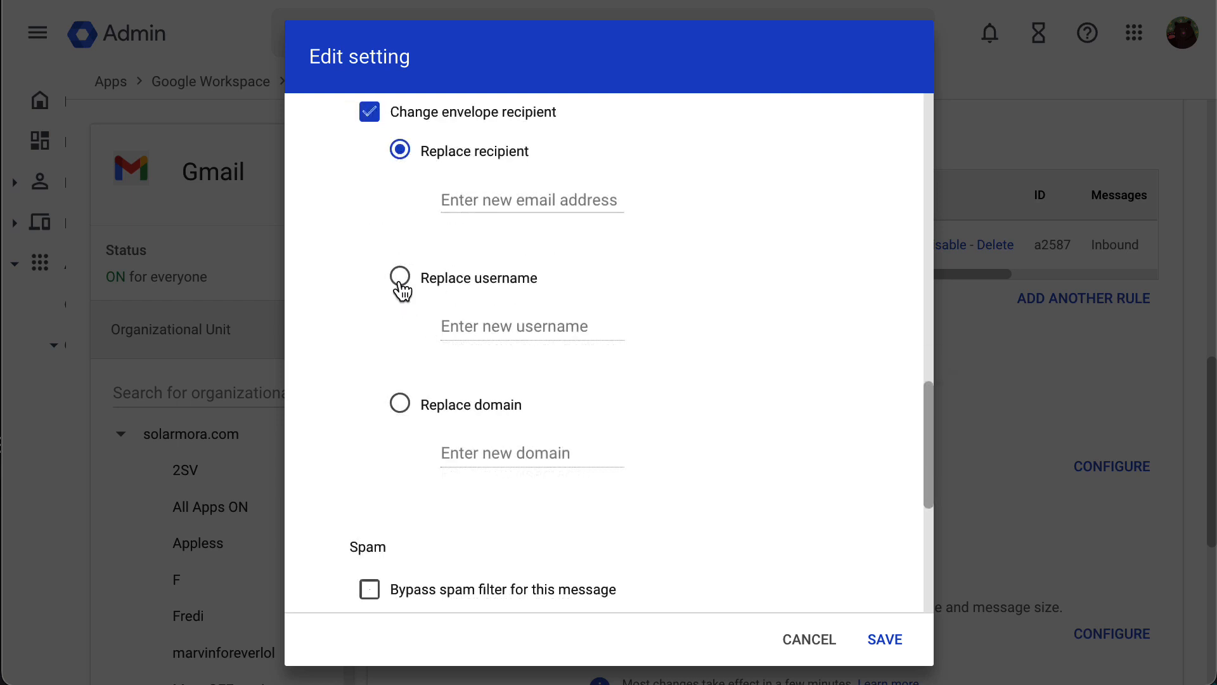
pyautogui.click(399, 403)
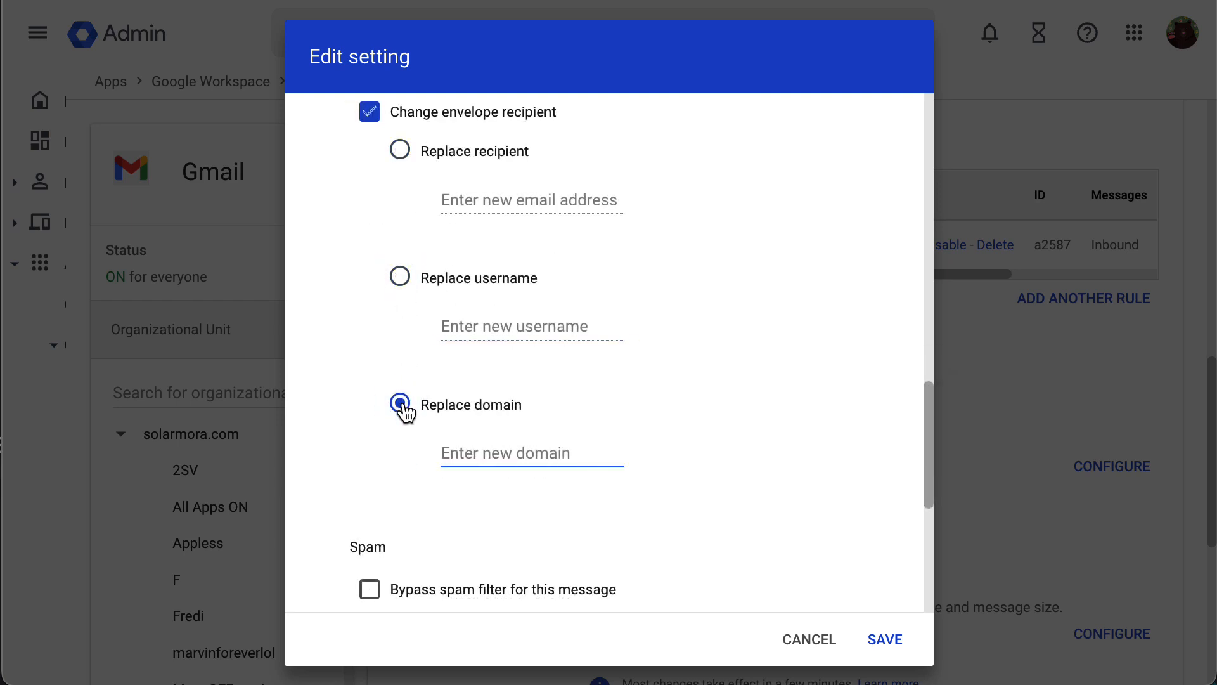
pyautogui.click(369, 112)
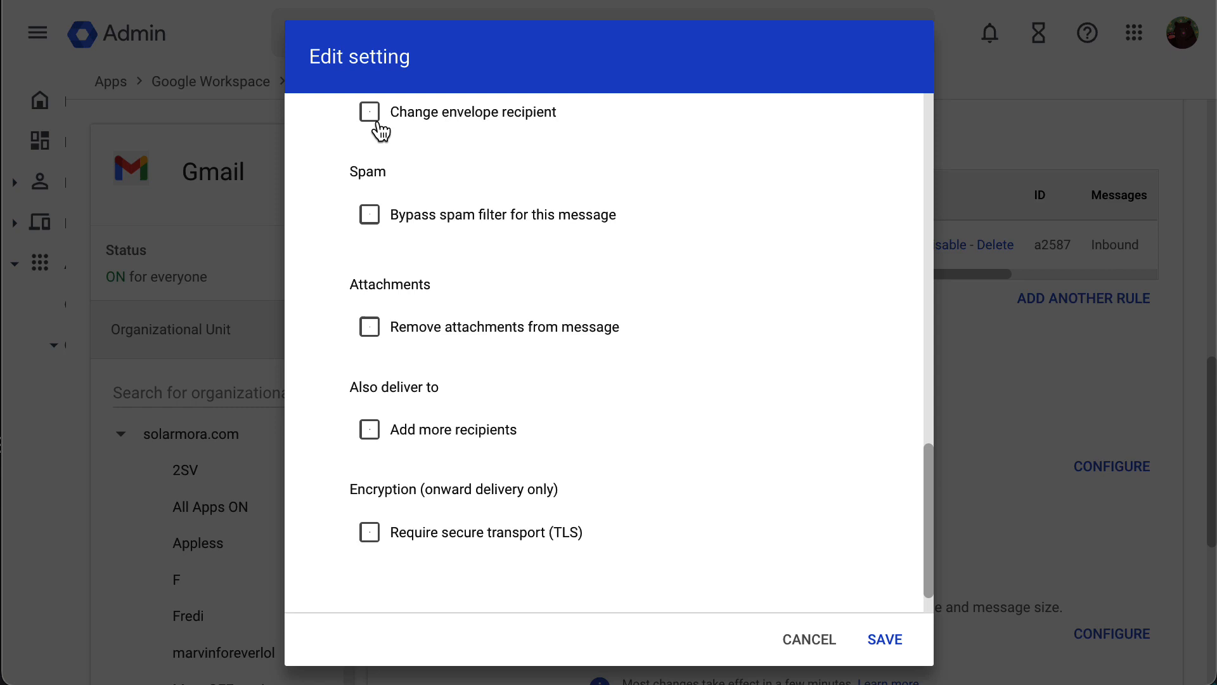
pyautogui.click(369, 215)
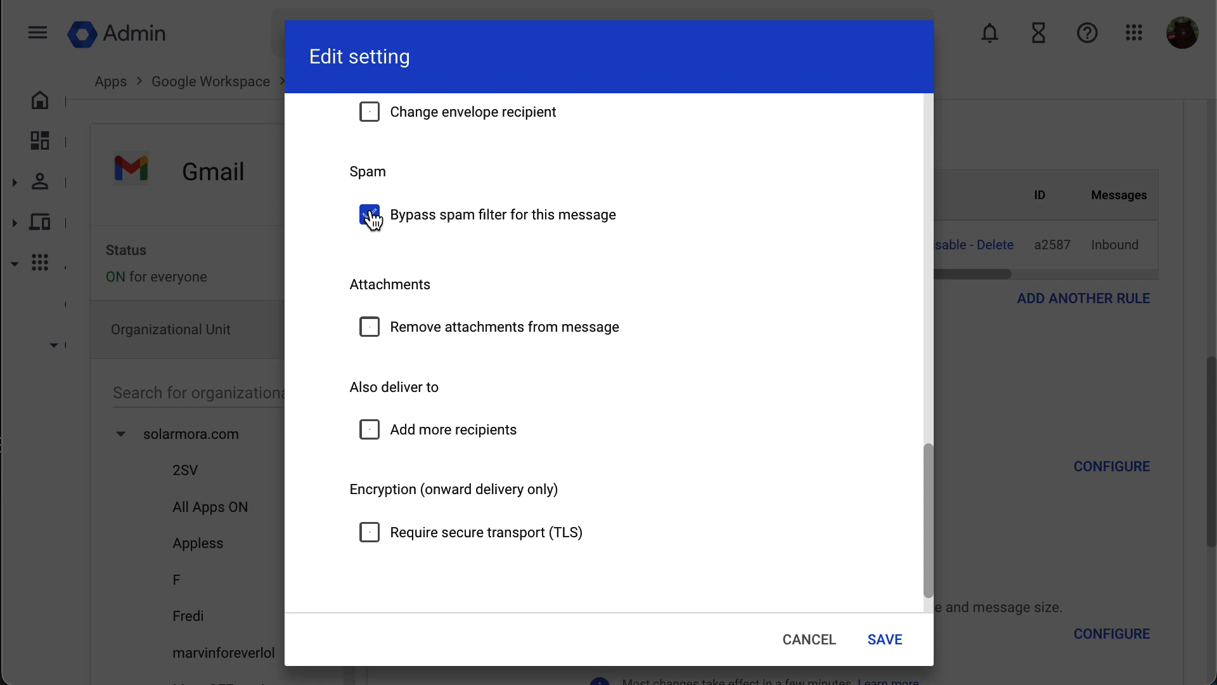
# - Uncheck spam bypass, toggle 'Remove attachments' on and off, and enable 'Add more recipients'
pyautogui.click(369, 214)
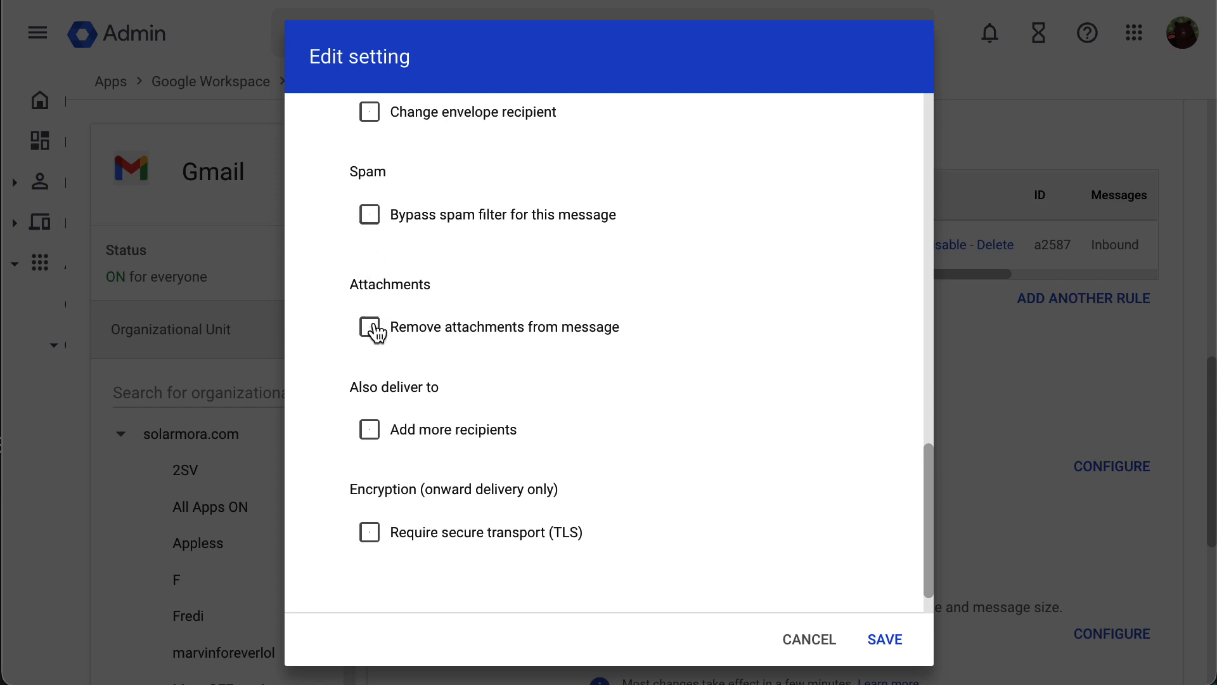
pyautogui.click(369, 326)
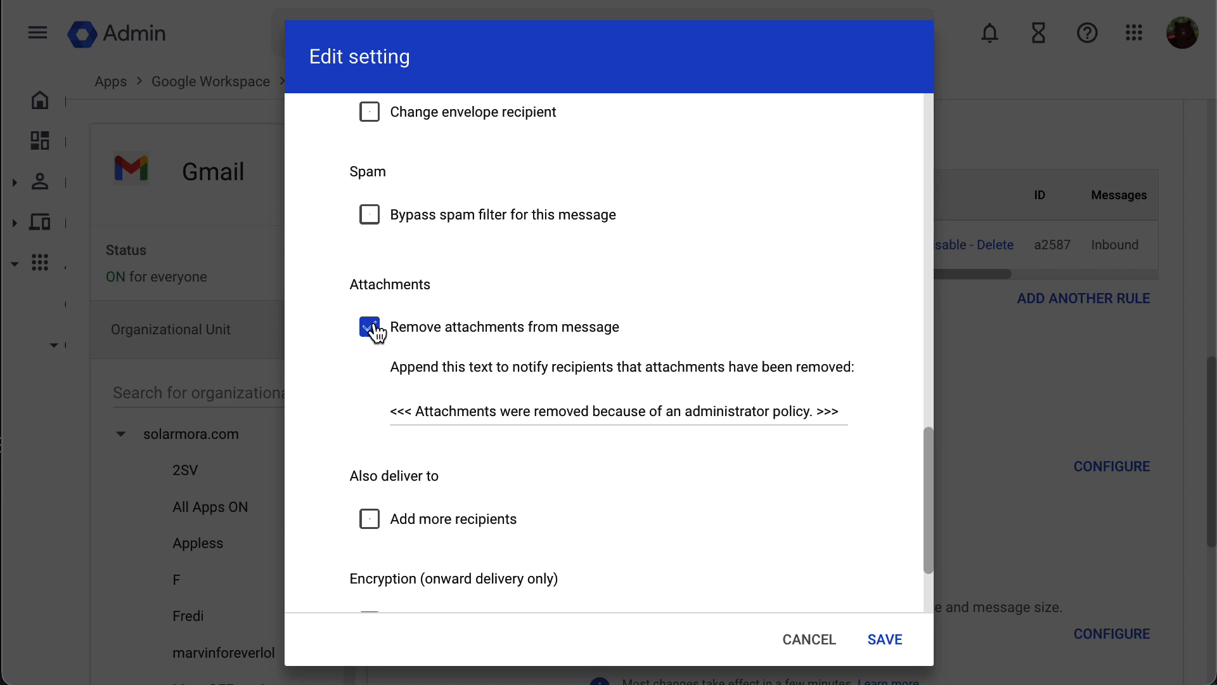
pyautogui.click(369, 326)
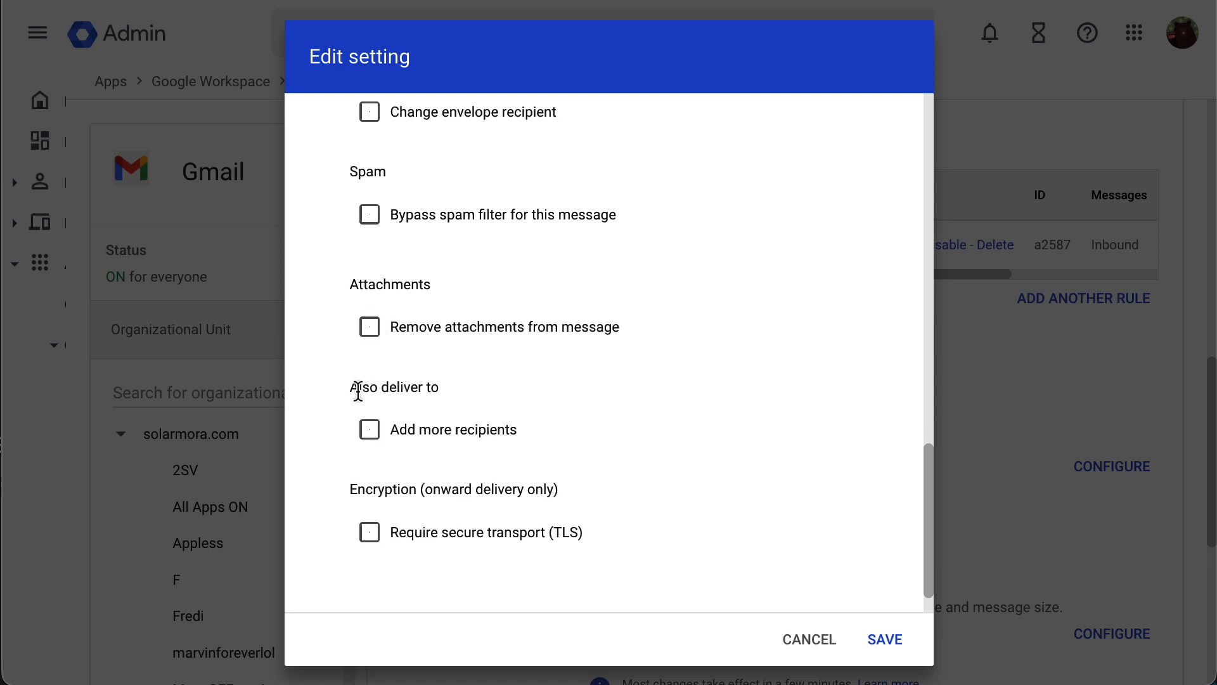
pyautogui.click(369, 429)
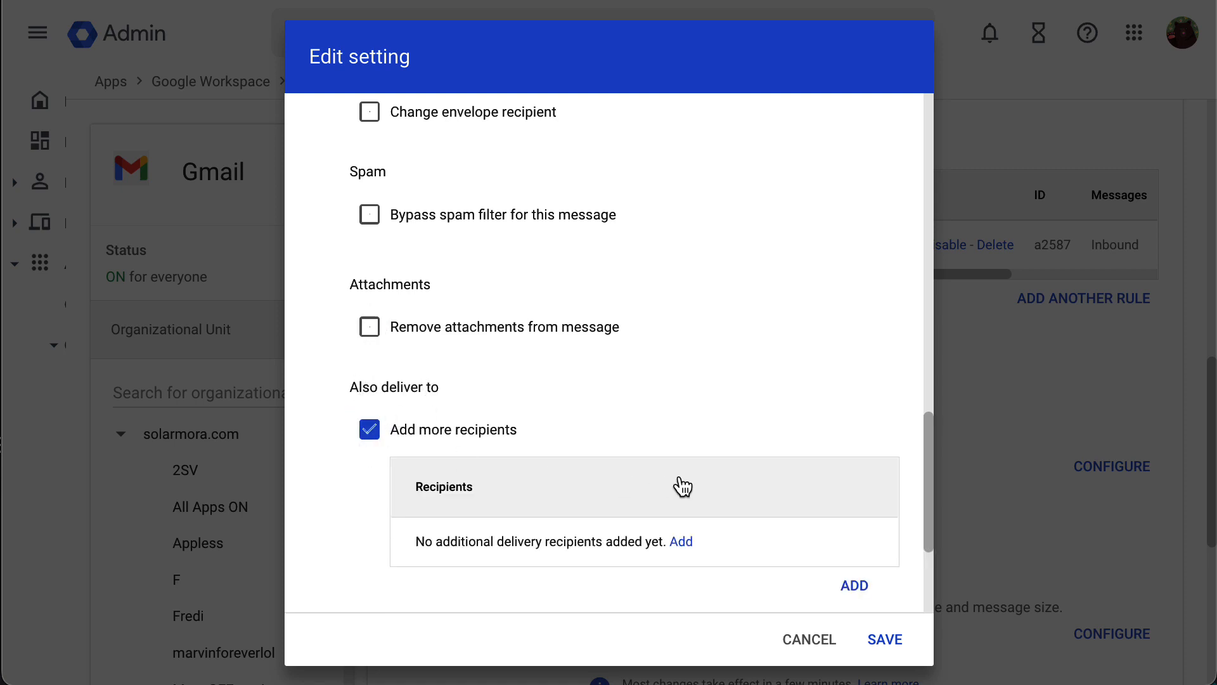
# - View the Add setting dialog for a delivery recipient without adding one, leaving recipients empty
pyautogui.click(852, 585)
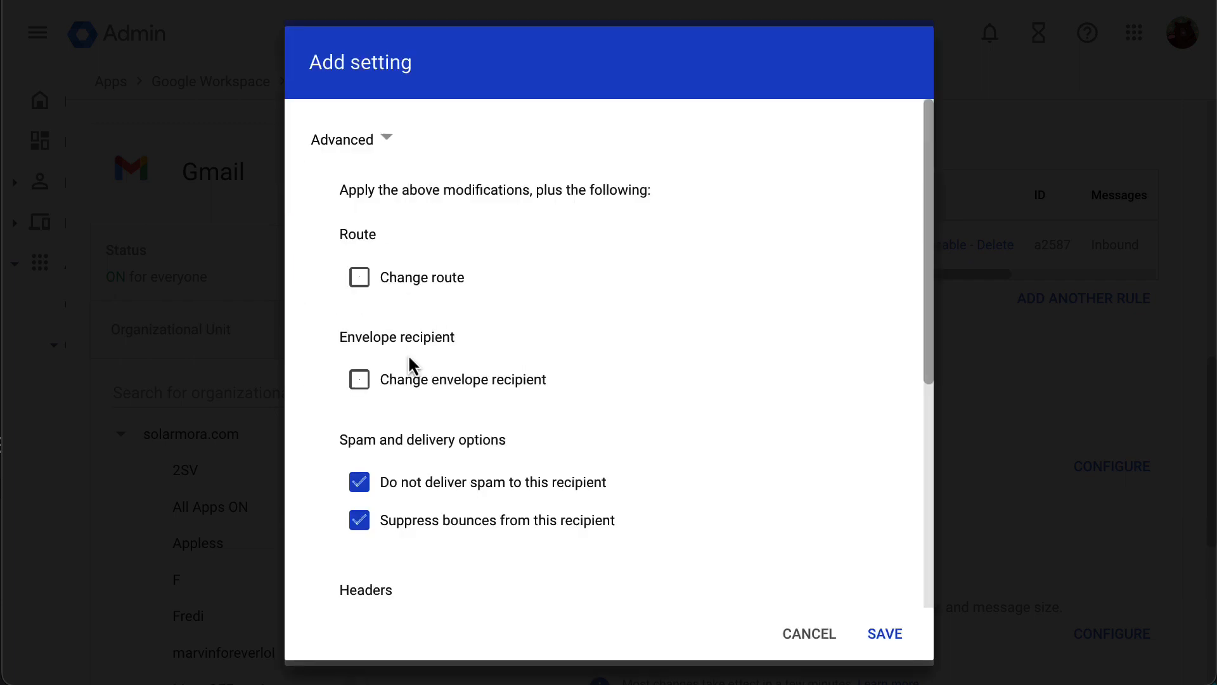
pyautogui.moveTo(931, 248)
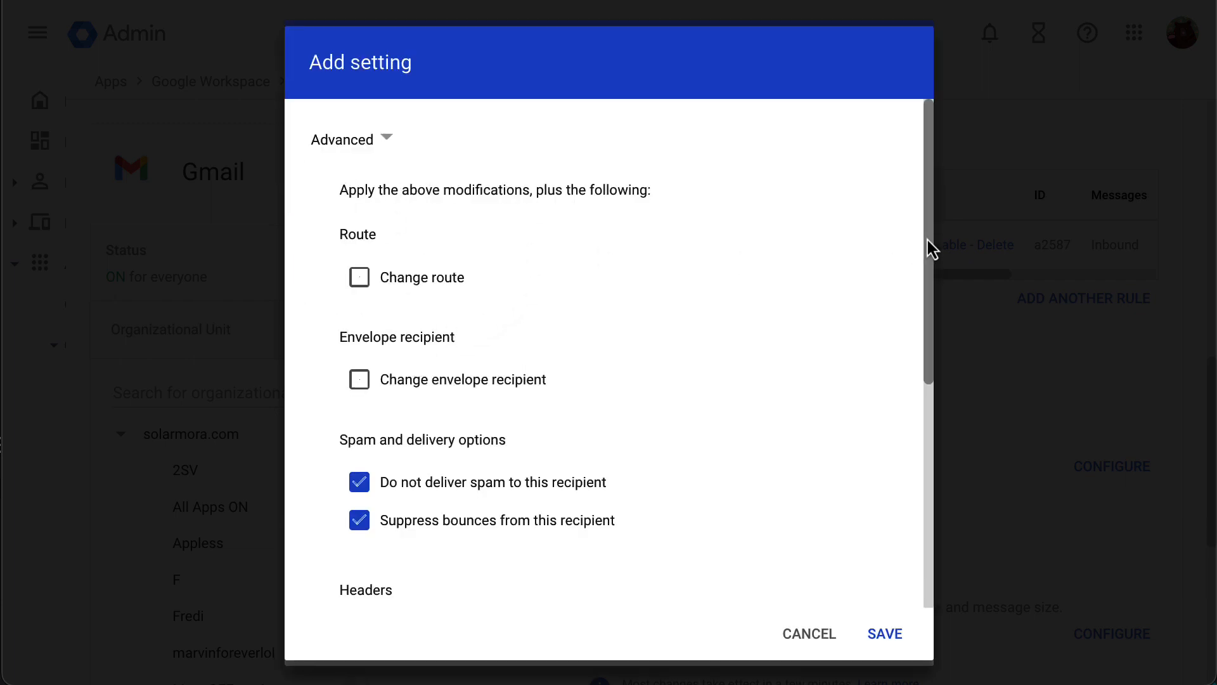
pyautogui.scroll(-3)
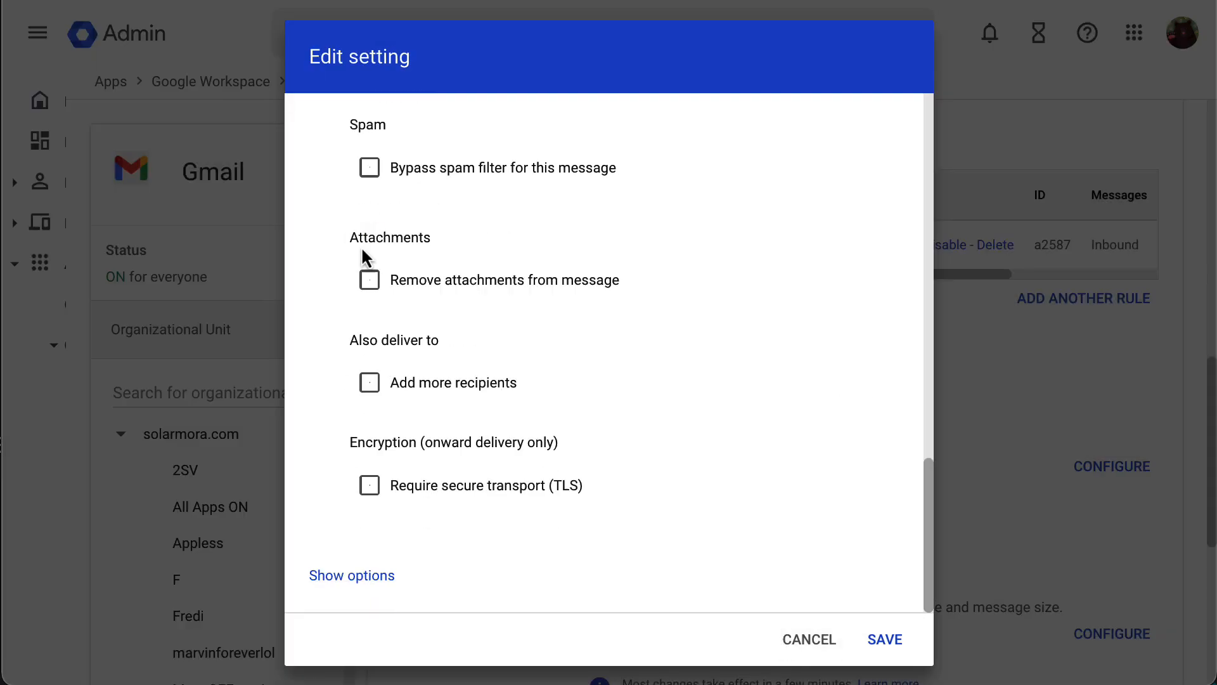
pyautogui.moveTo(369, 486)
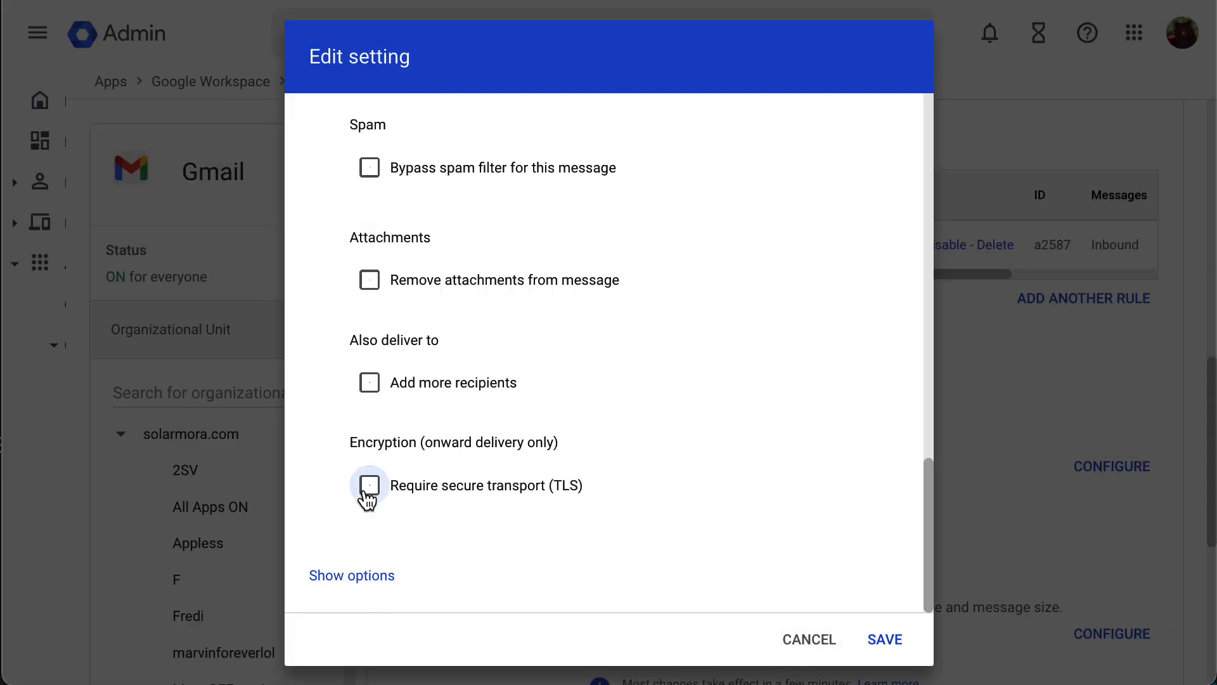
# - Try 'Require secure transport (TLS)' before returning to the match action choices
pyautogui.click(369, 485)
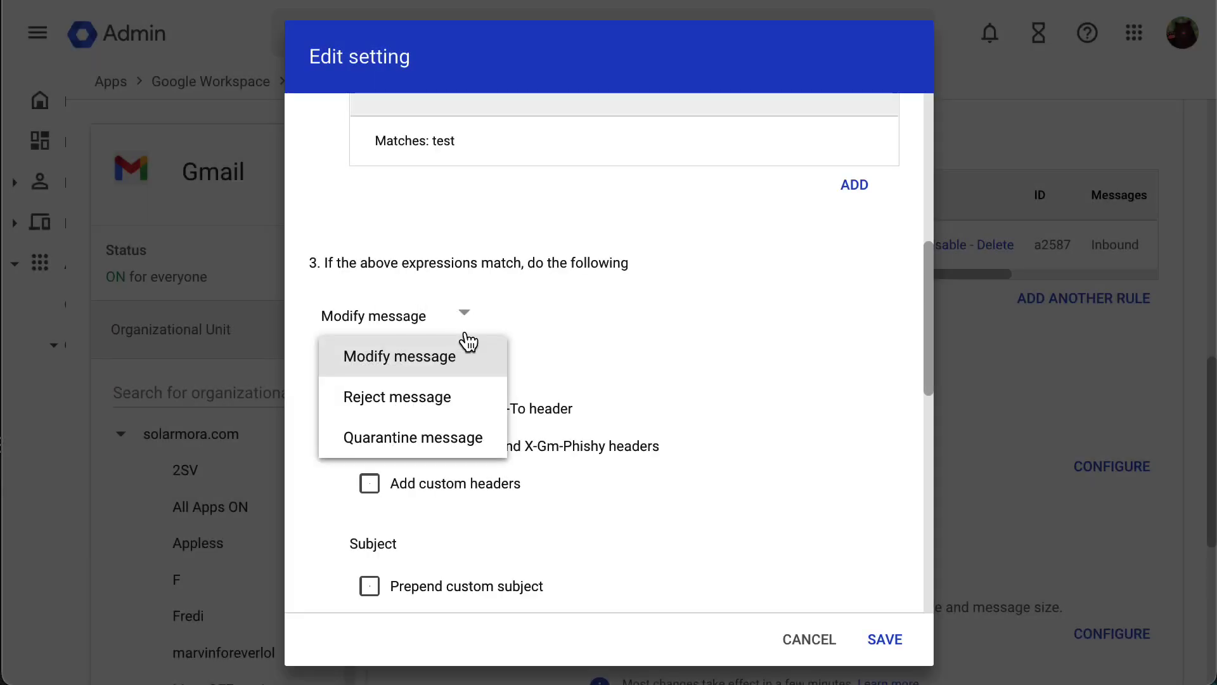
# - Switch the action to 'Reject message', then to 'Quarantine message'
pyautogui.click(395, 397)
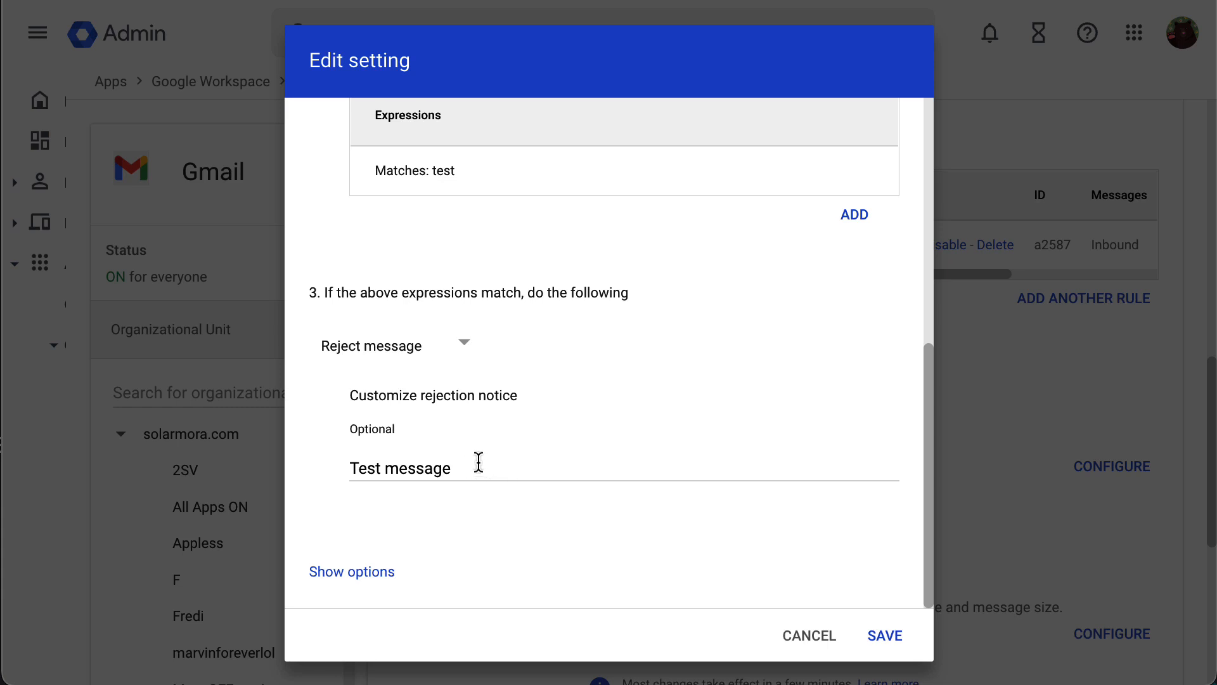
pyautogui.moveTo(528, 468)
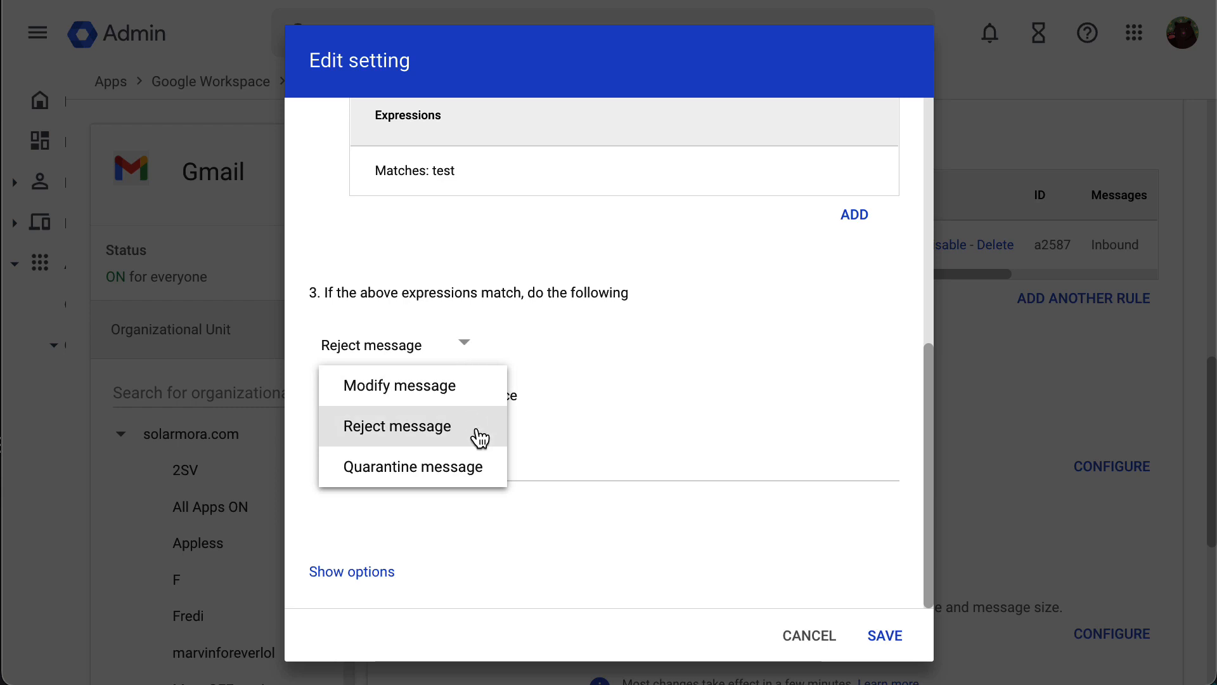
pyautogui.click(413, 465)
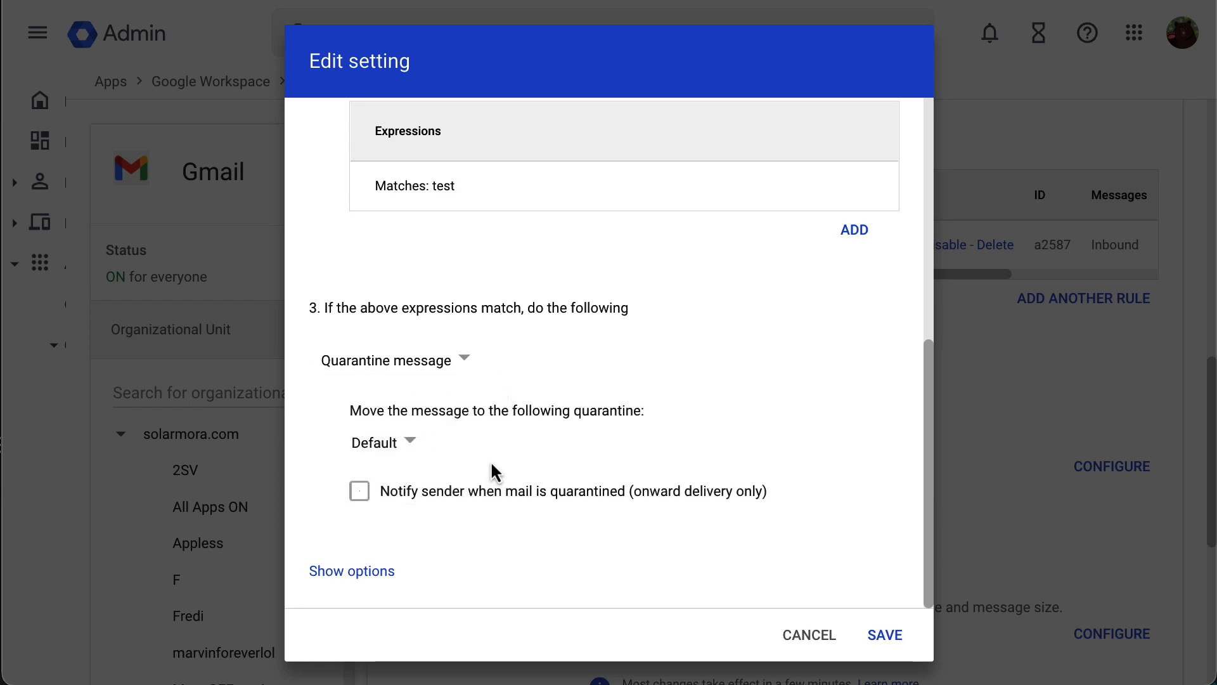
# - Keep the Default quarantine with Notify sender unchecked and save 'Test rule'
pyautogui.click(383, 441)
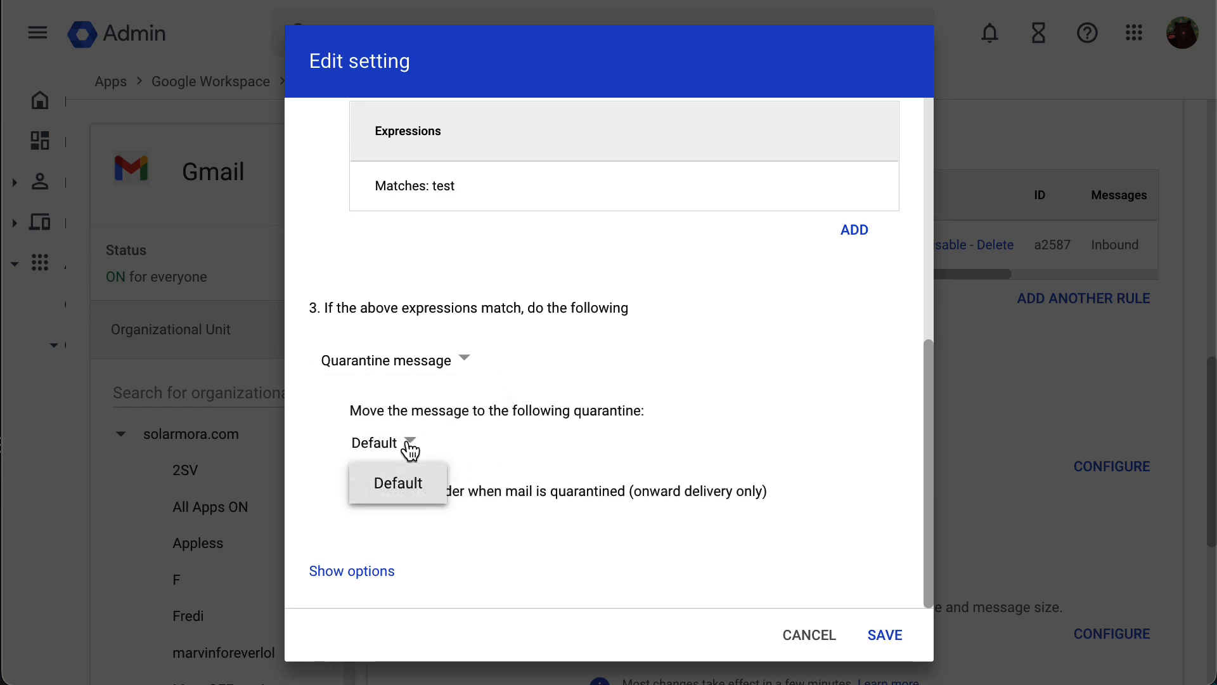
pyautogui.click(396, 482)
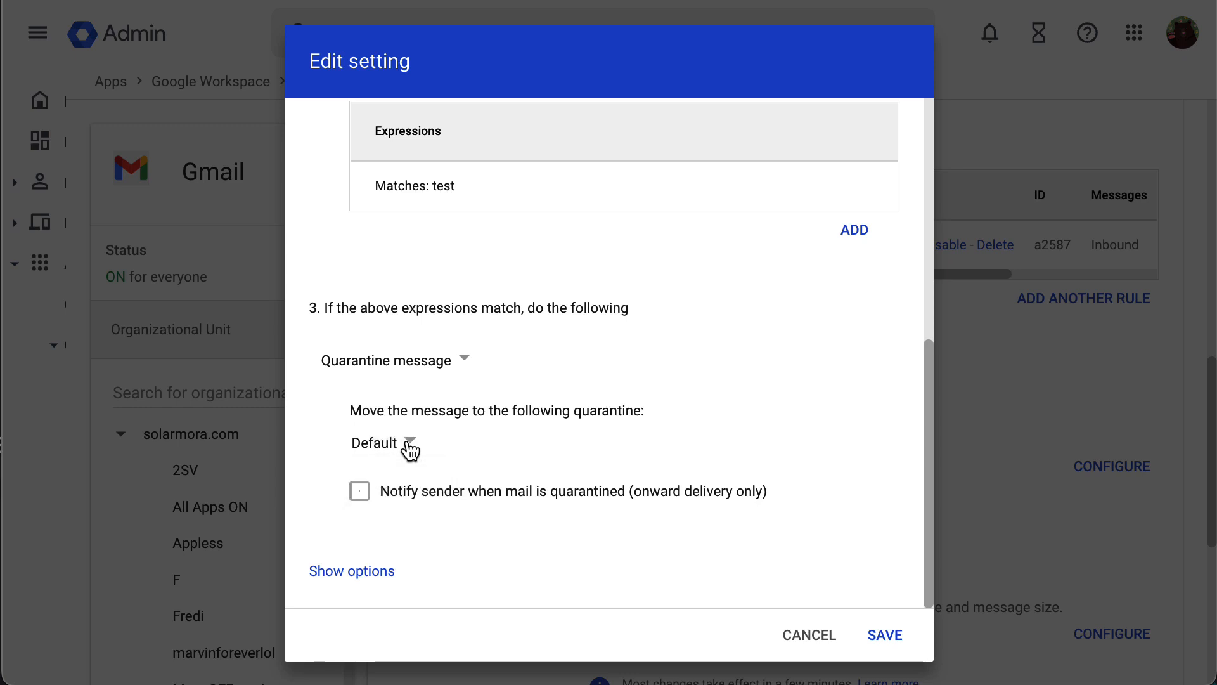
pyautogui.moveTo(360, 491)
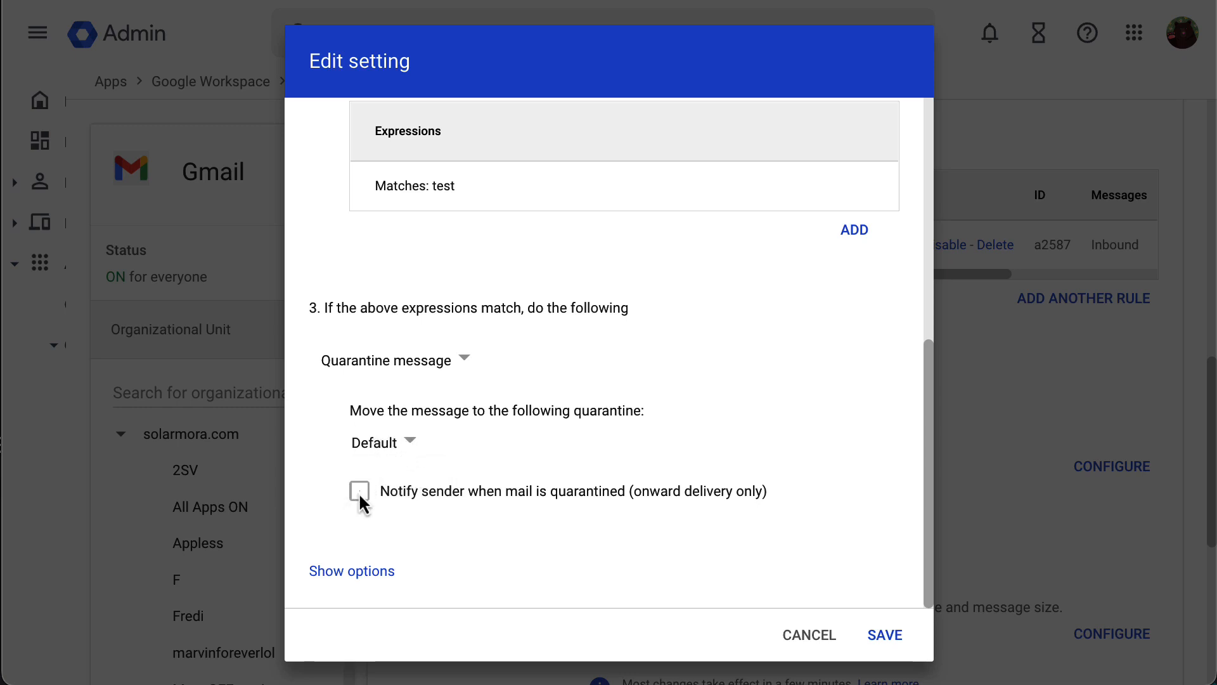
pyautogui.moveTo(453, 503)
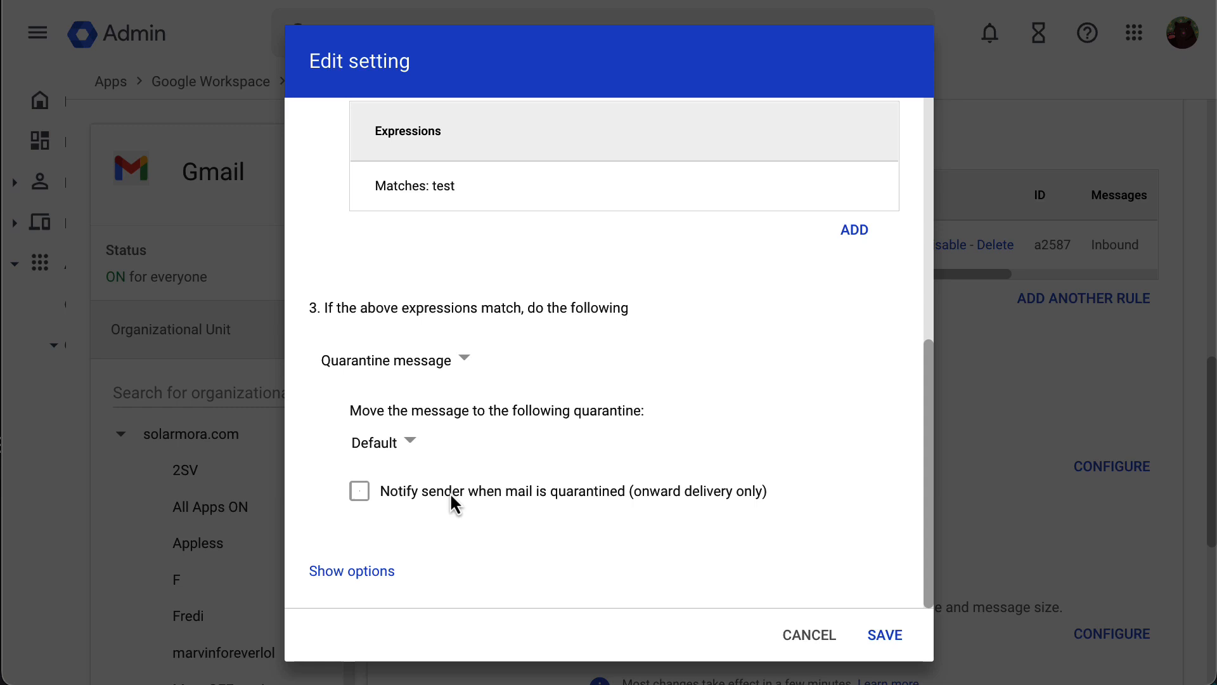
pyautogui.moveTo(784, 530)
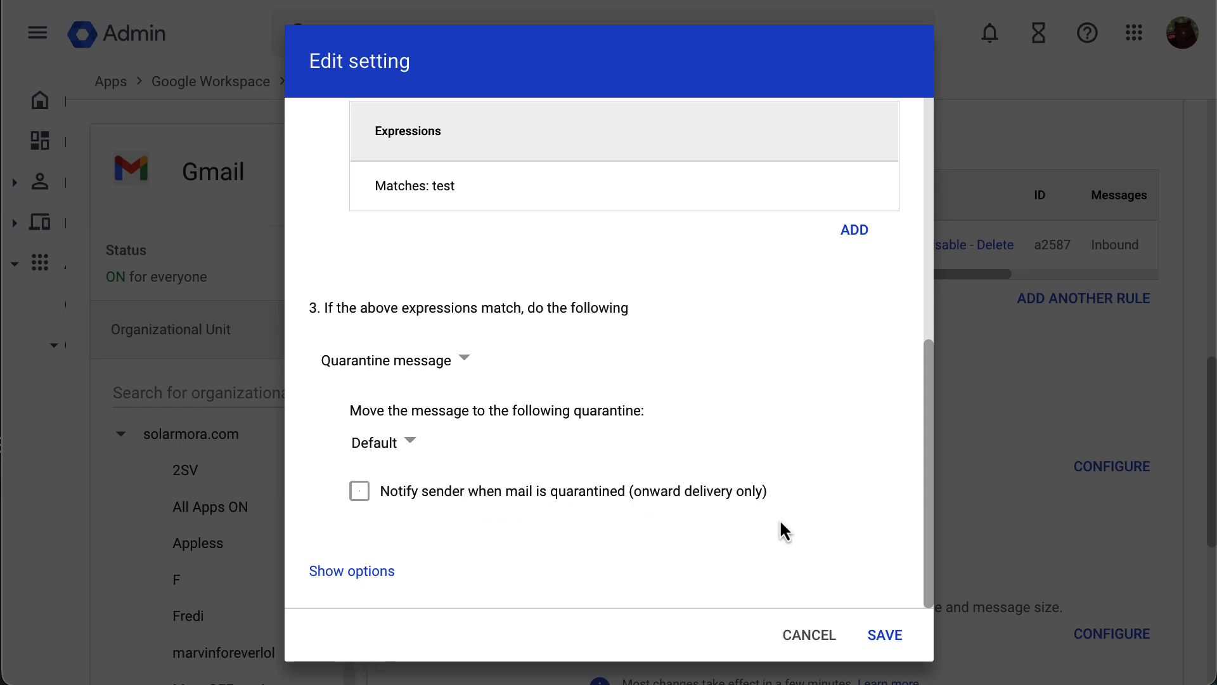
pyautogui.moveTo(468, 370)
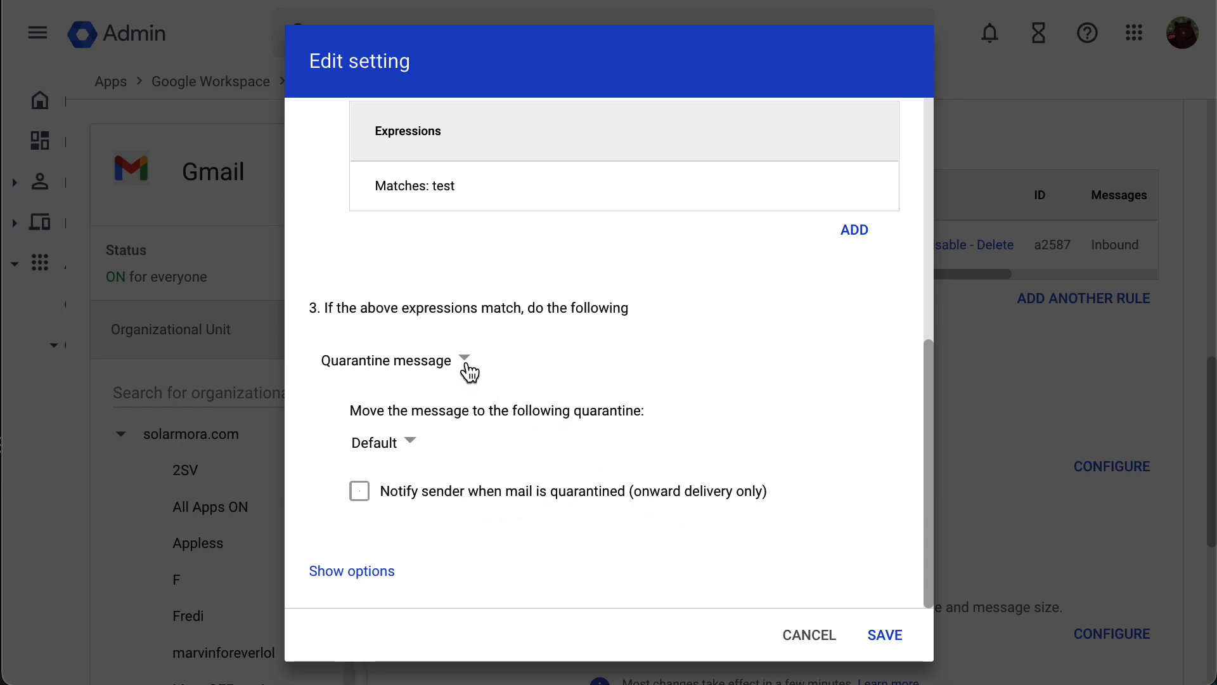
pyautogui.moveTo(618, 473)
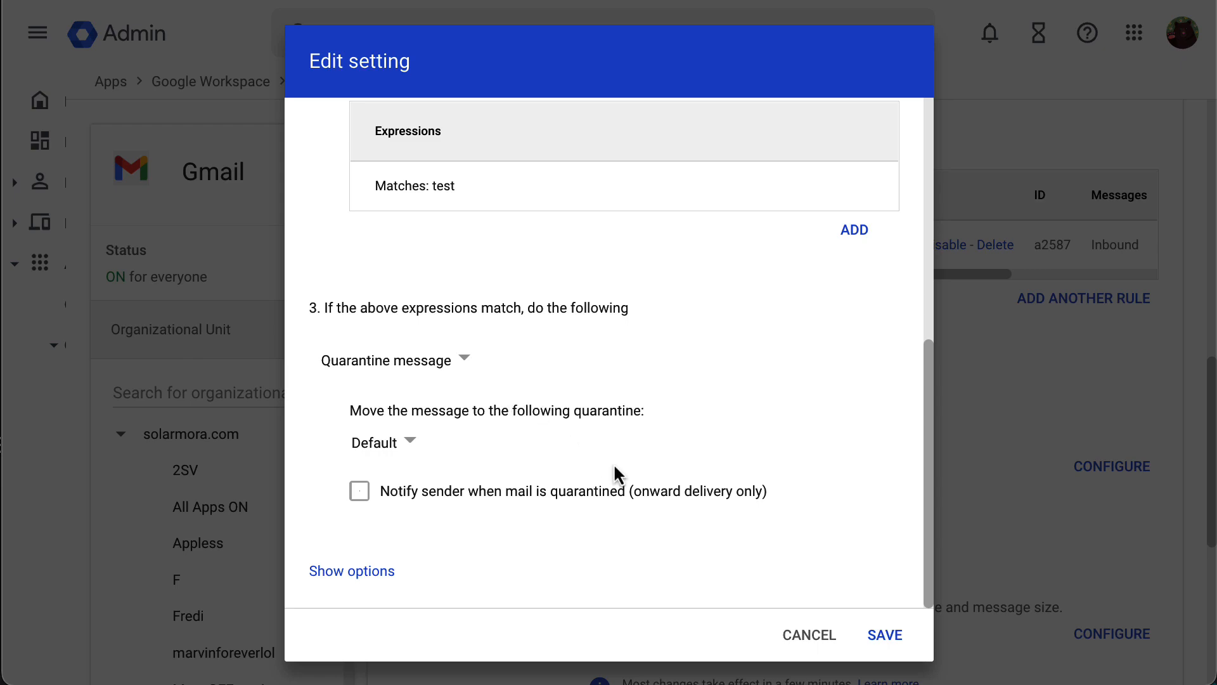
pyautogui.click(884, 634)
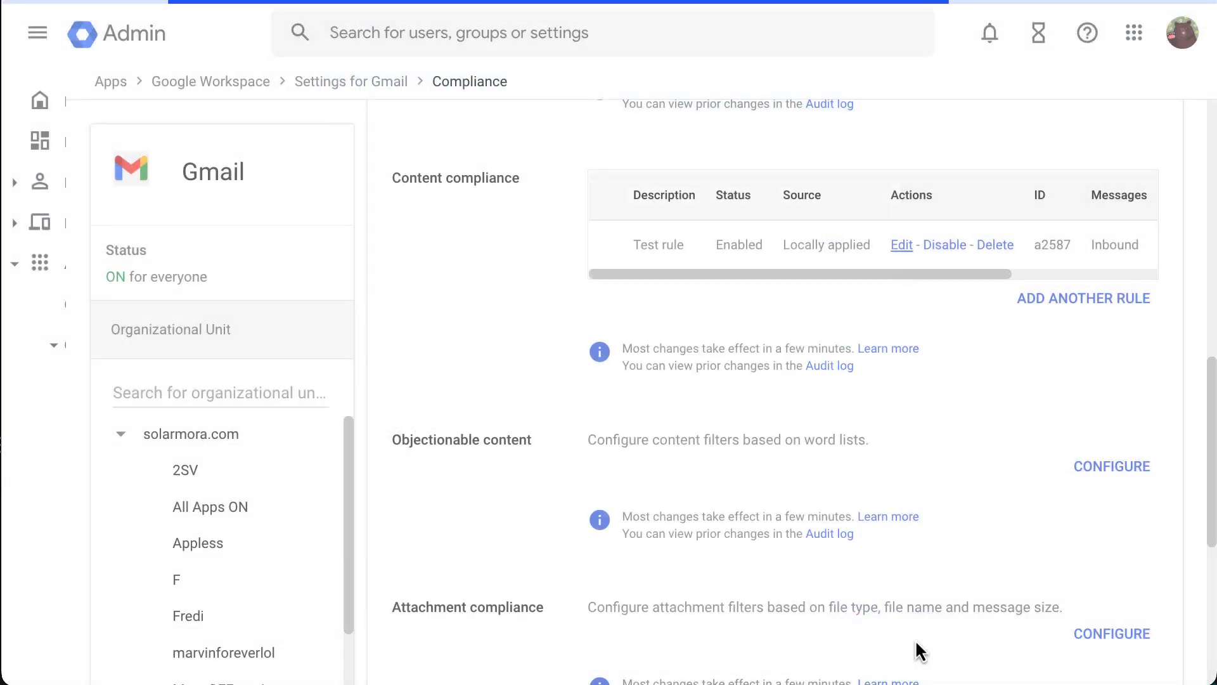